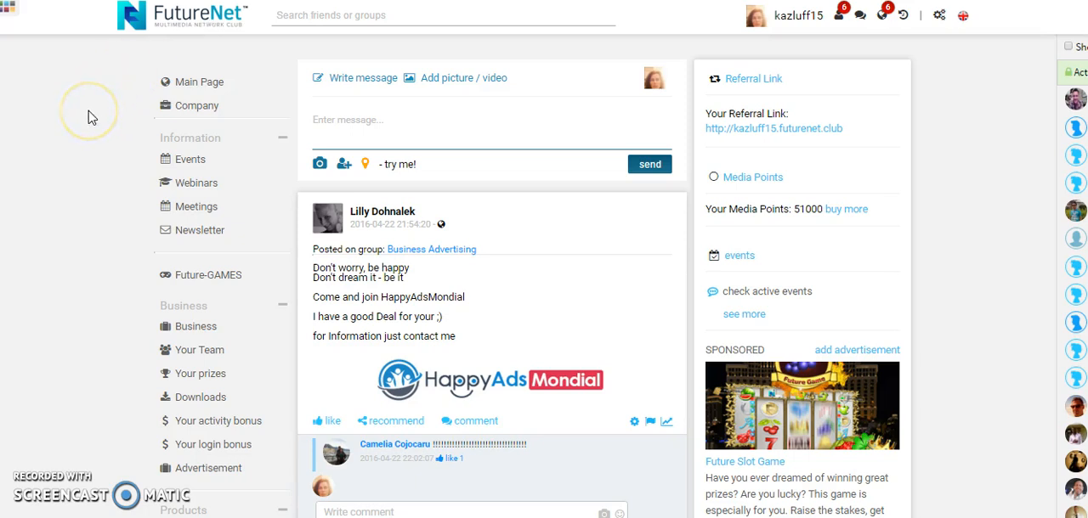
mouse_move(595, 208)
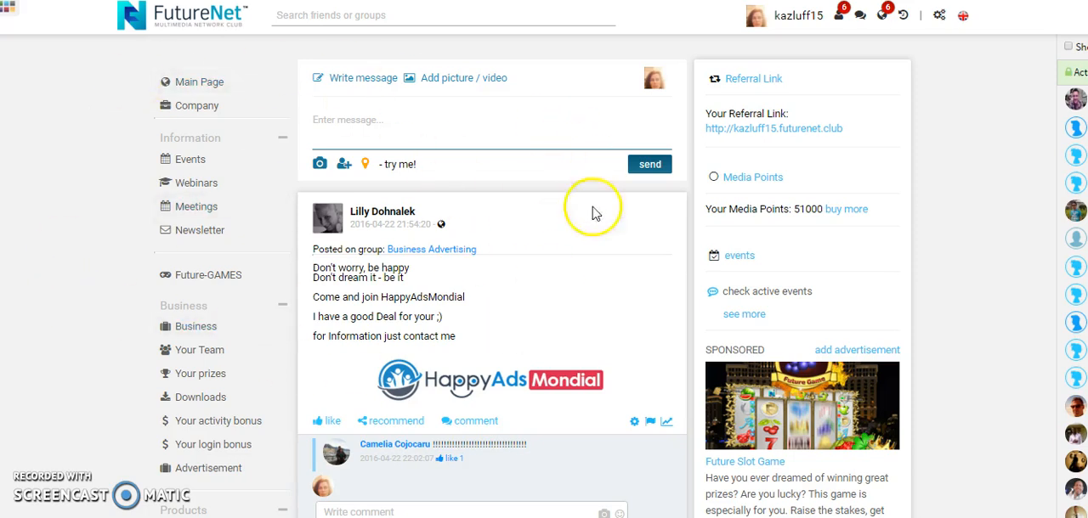
mouse_move(544, 296)
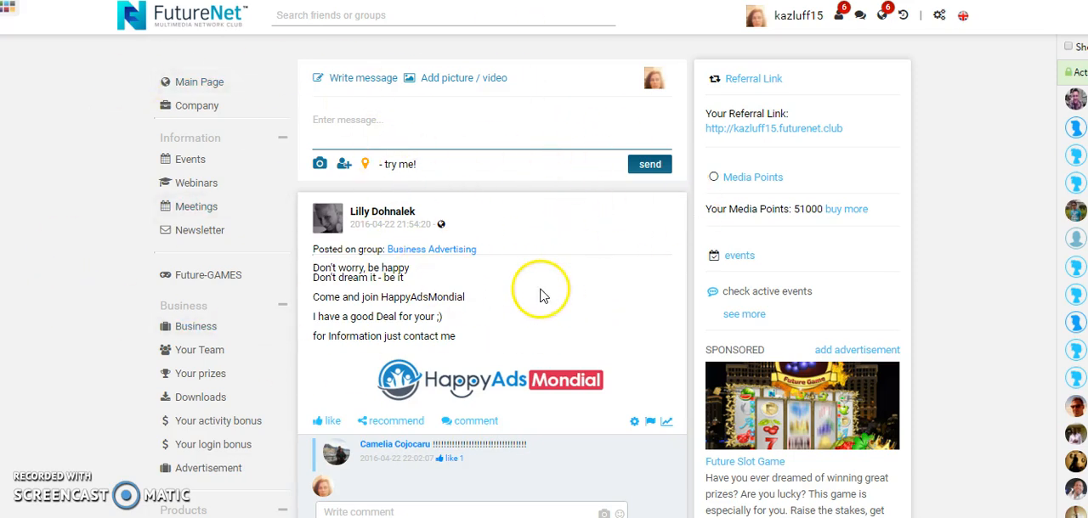
mouse_move(486, 248)
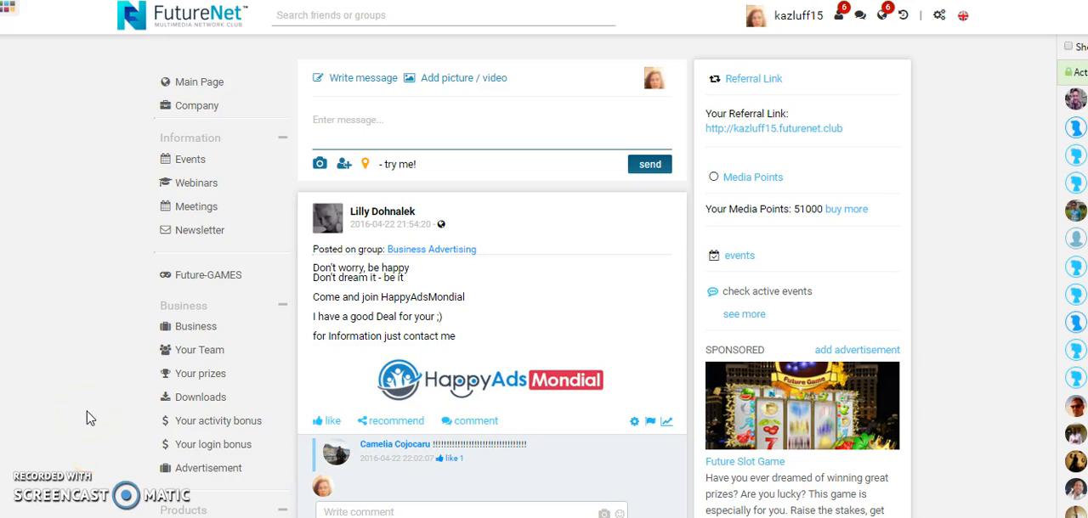
Go to FN-Landing Page in the sidebar and manage the existing landing pages
scroll(down, 3)
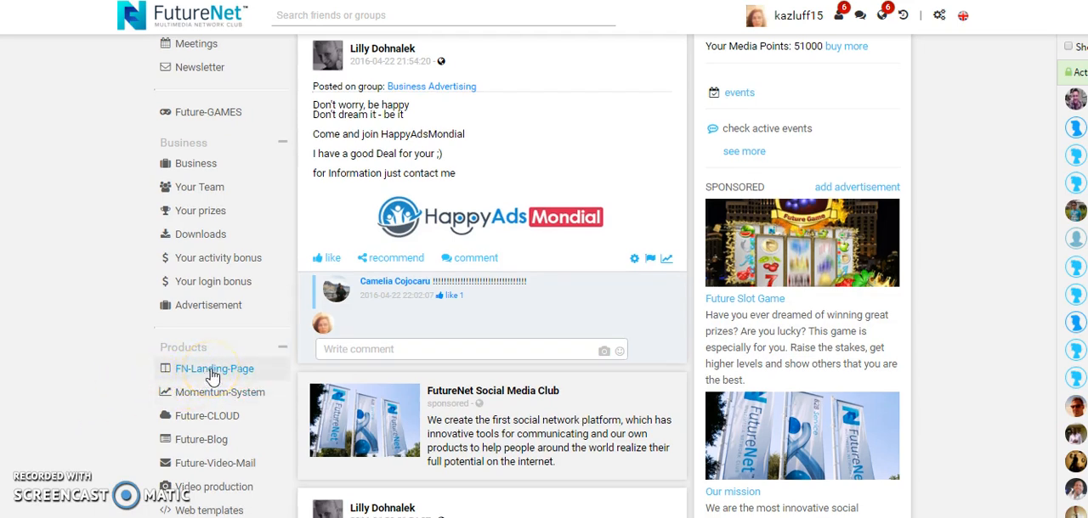
click(214, 369)
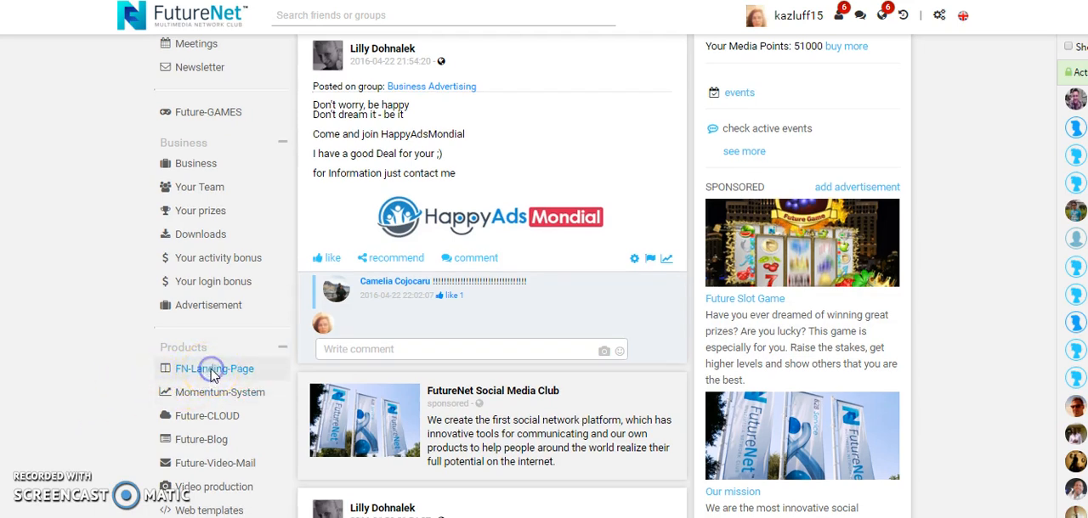
click(215, 369)
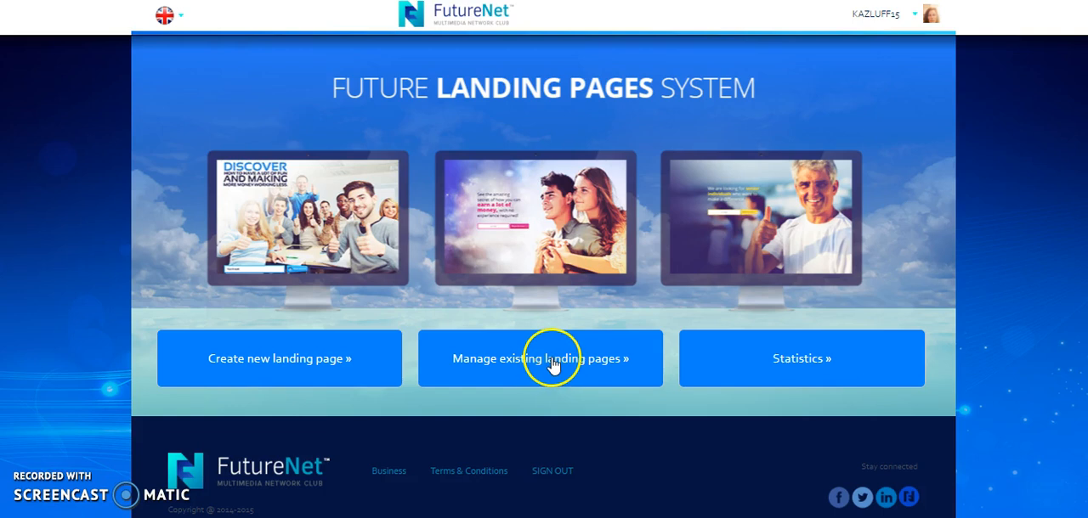
click(540, 357)
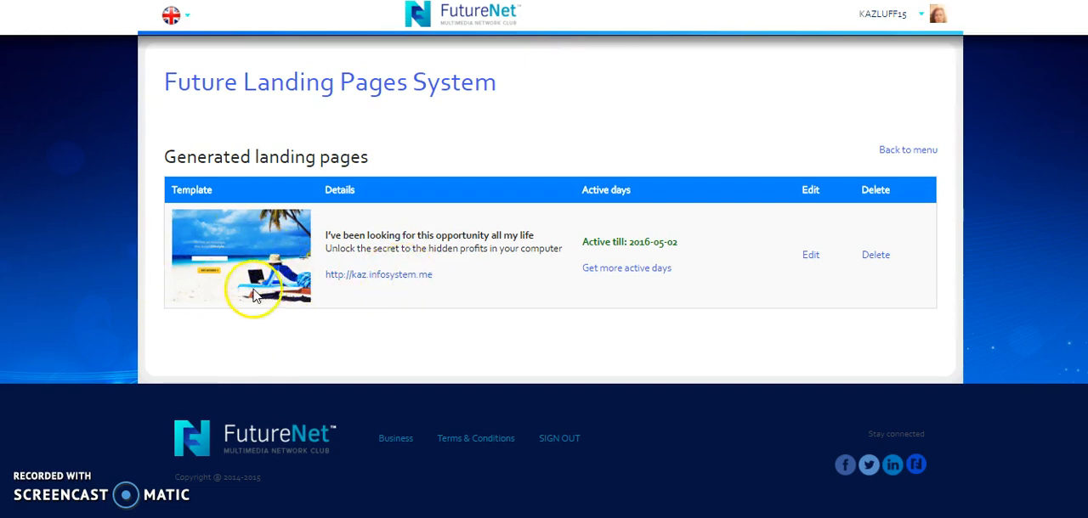
mouse_move(332, 344)
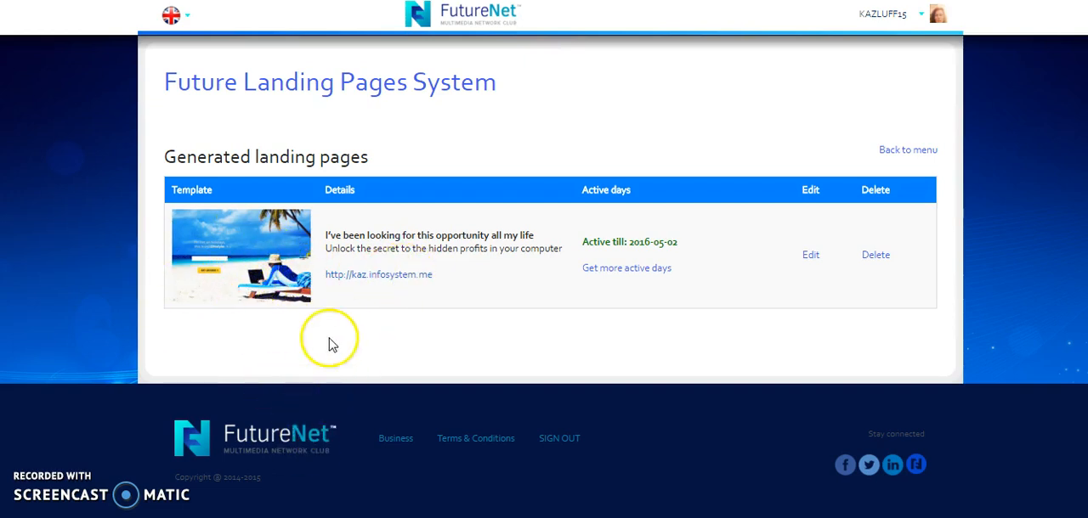
mouse_move(211, 261)
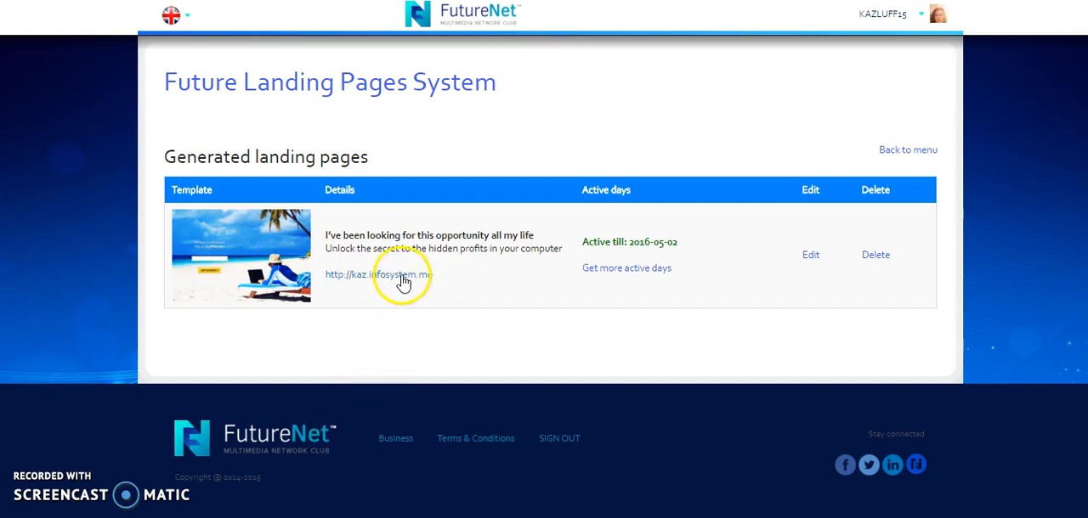
click(377, 276)
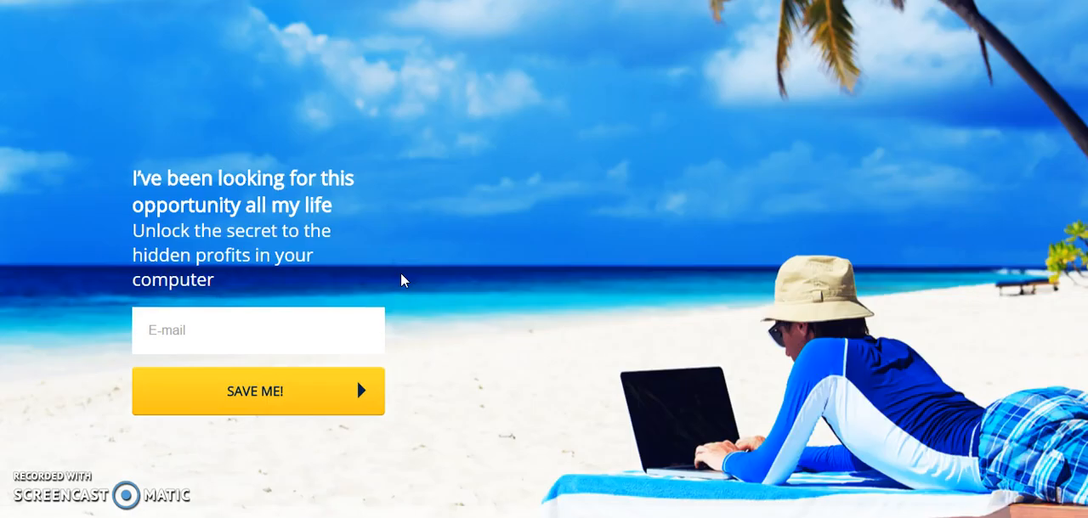
click(627, 159)
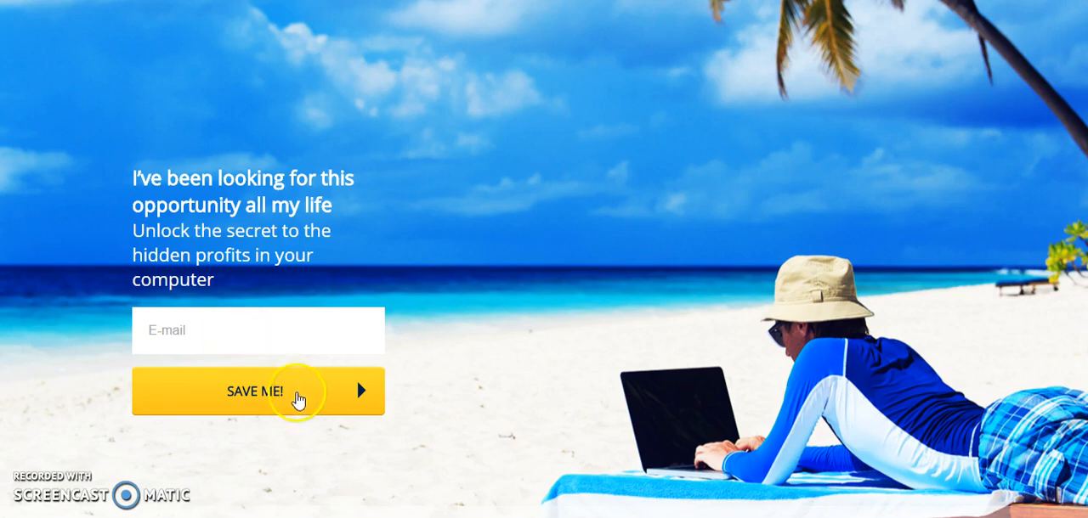
mouse_move(435, 338)
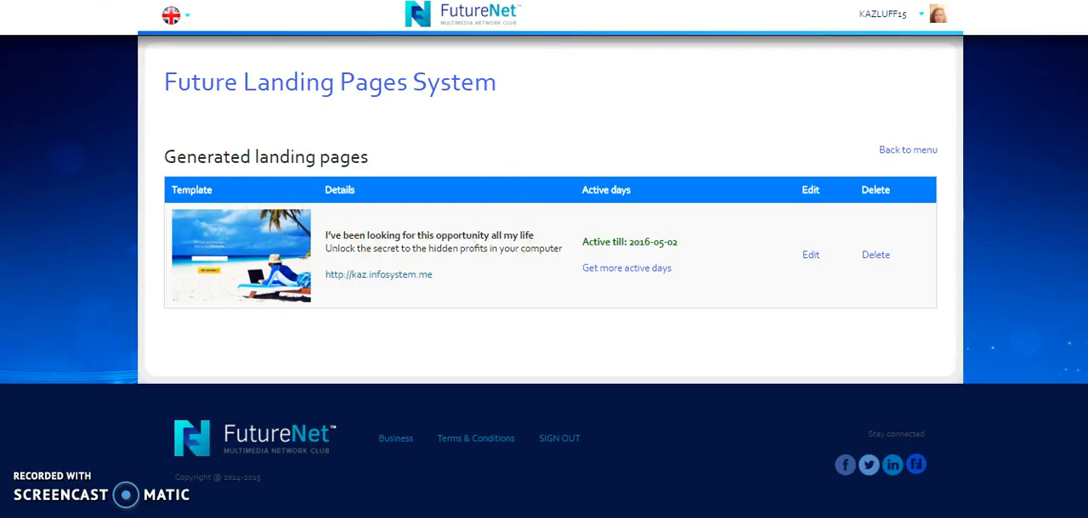
Return to the landing pages menu and start creating a new landing page
click(907, 149)
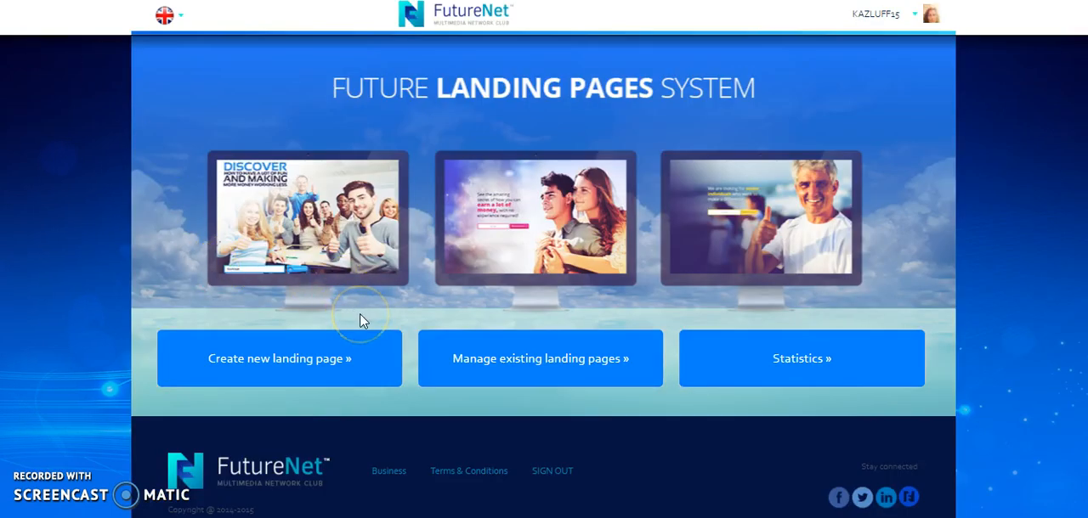
mouse_move(293, 371)
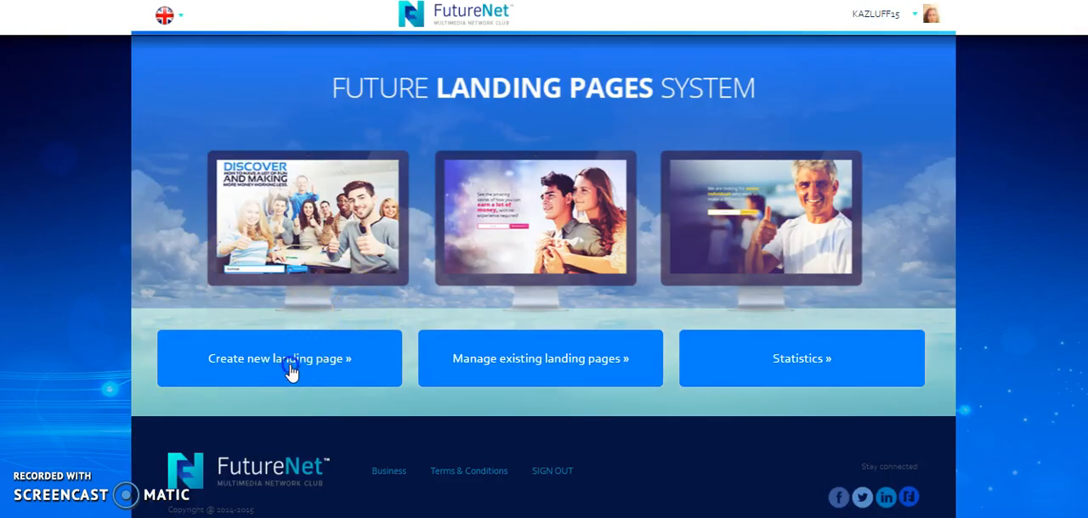
click(278, 357)
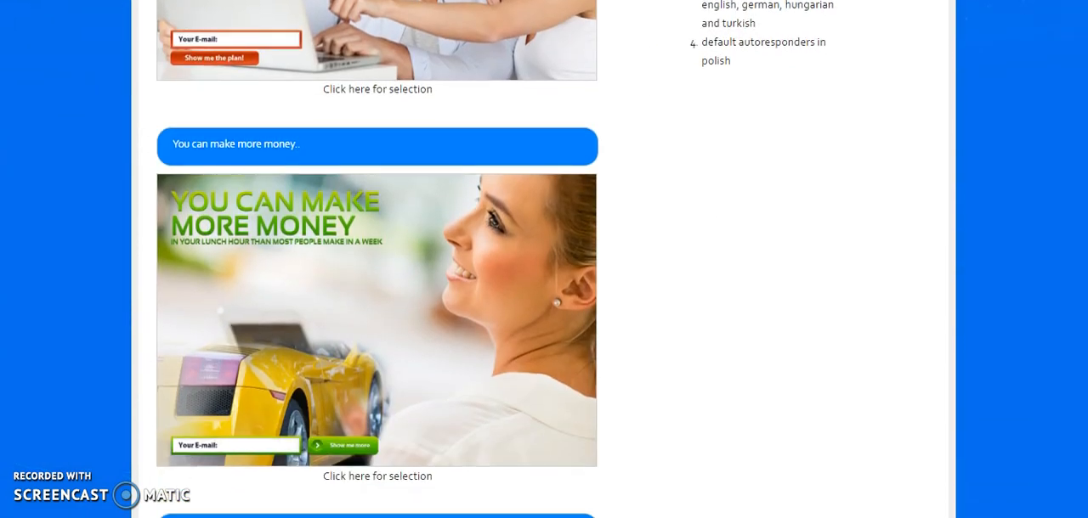
Scroll through the gallery of landing page templates
scroll(down, 3)
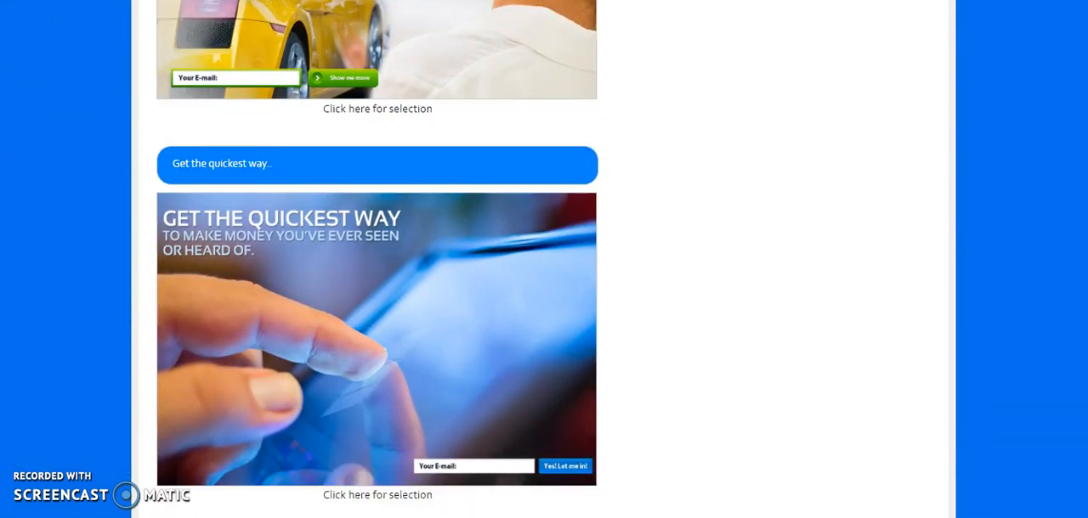
scroll(down, 3)
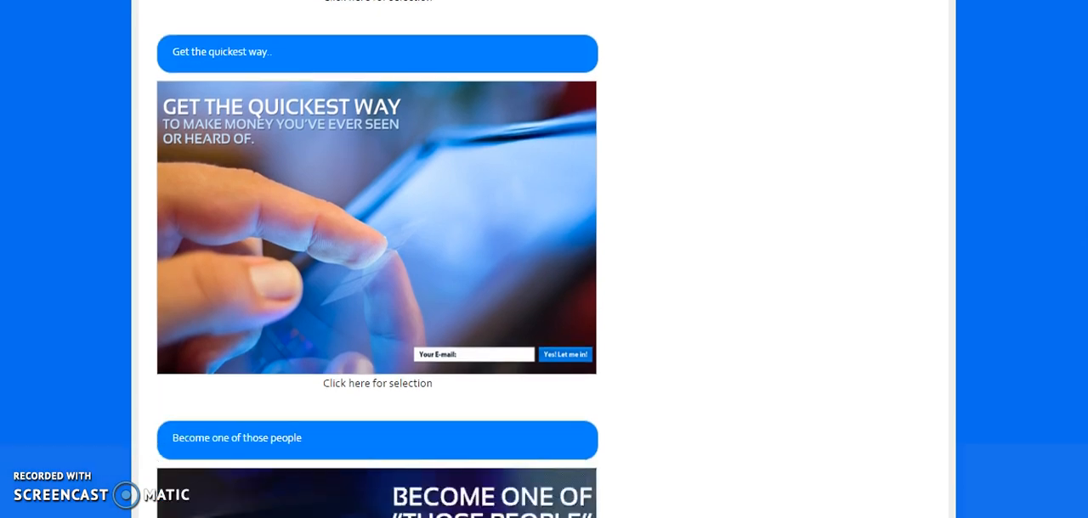
scroll(down, 3)
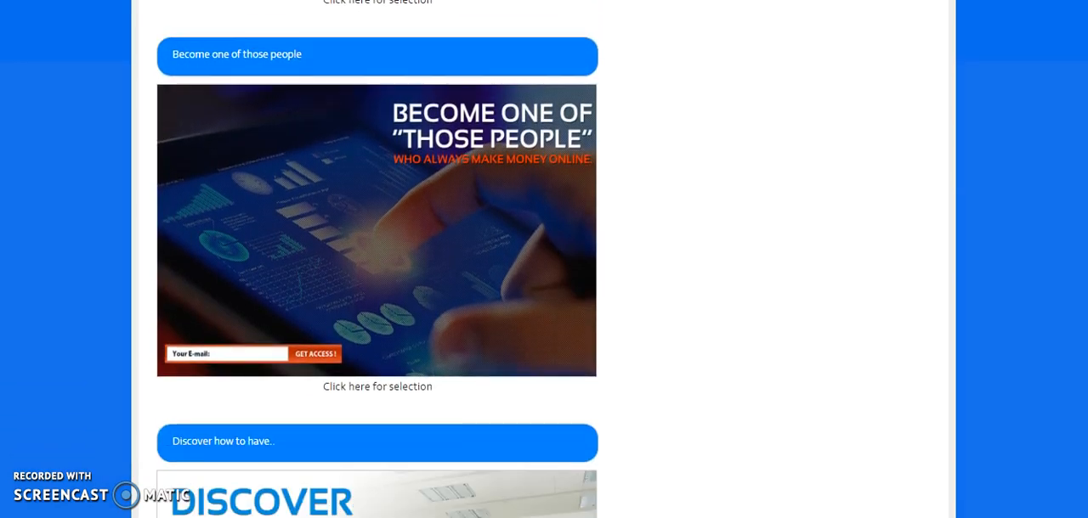
scroll(down, 3)
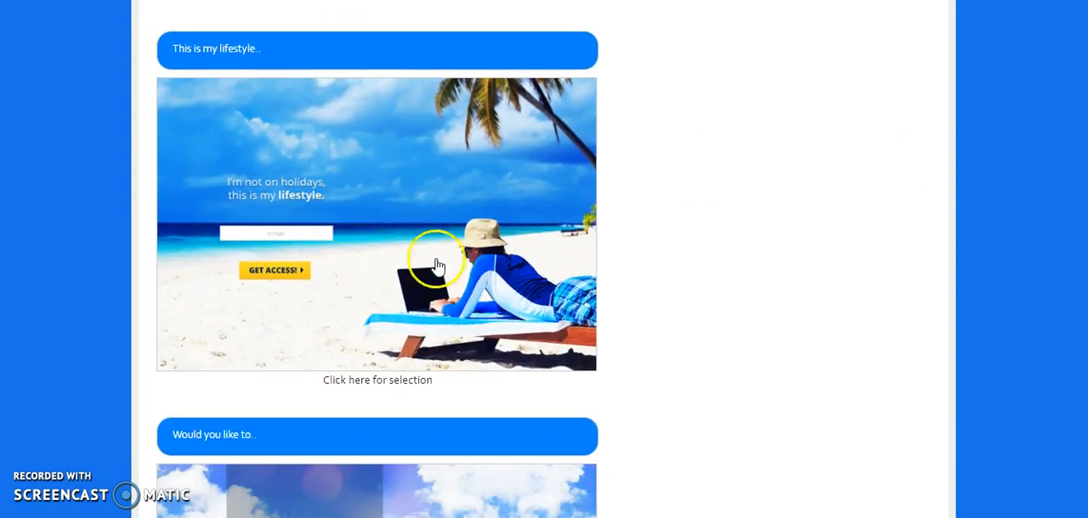
scroll(down, 3)
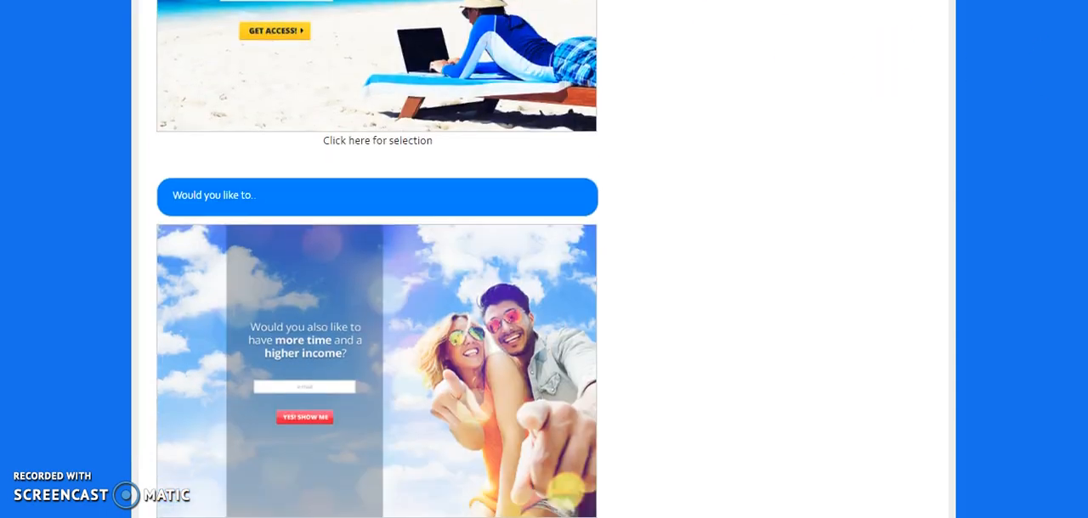
scroll(down, 3)
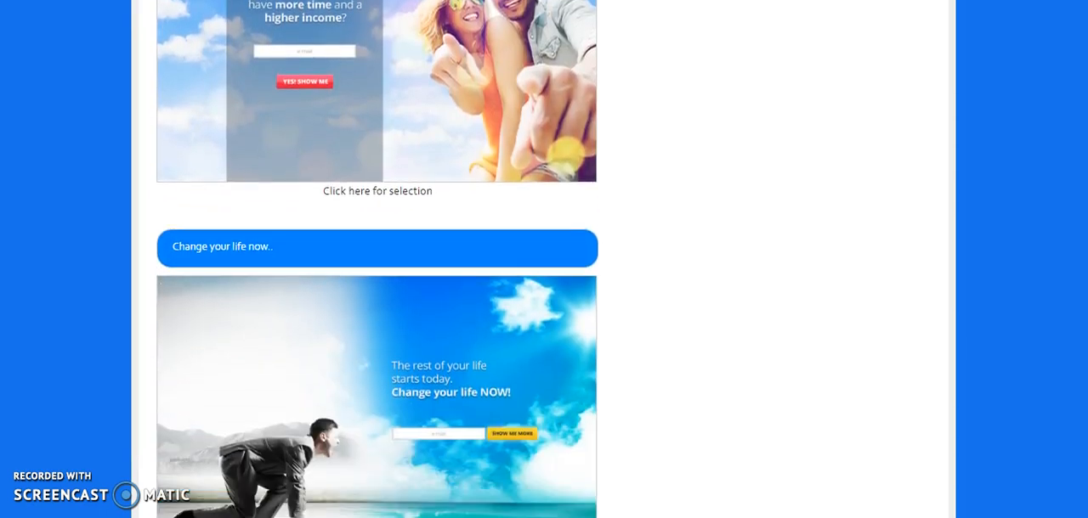
scroll(down, 3)
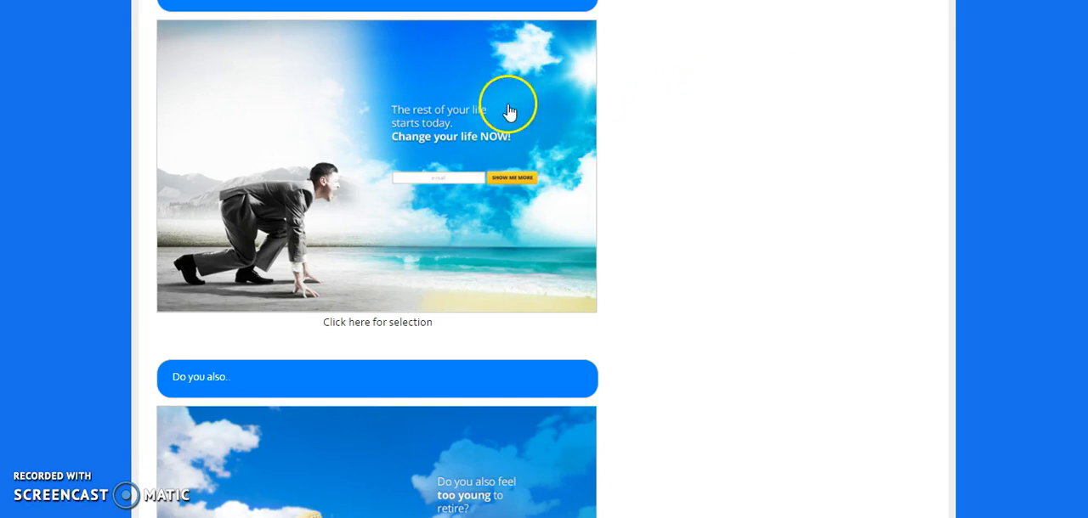
scroll(down, 3)
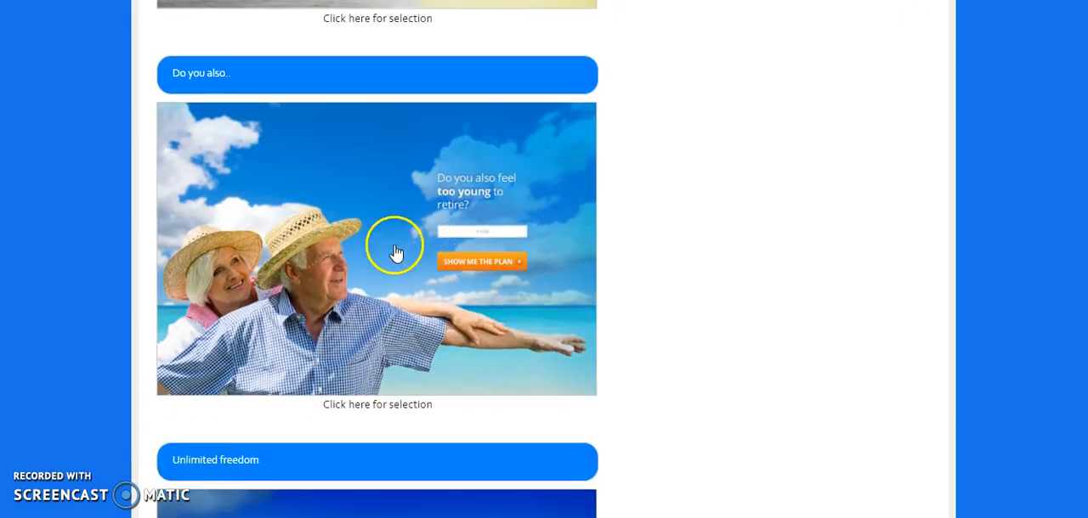
mouse_move(378, 384)
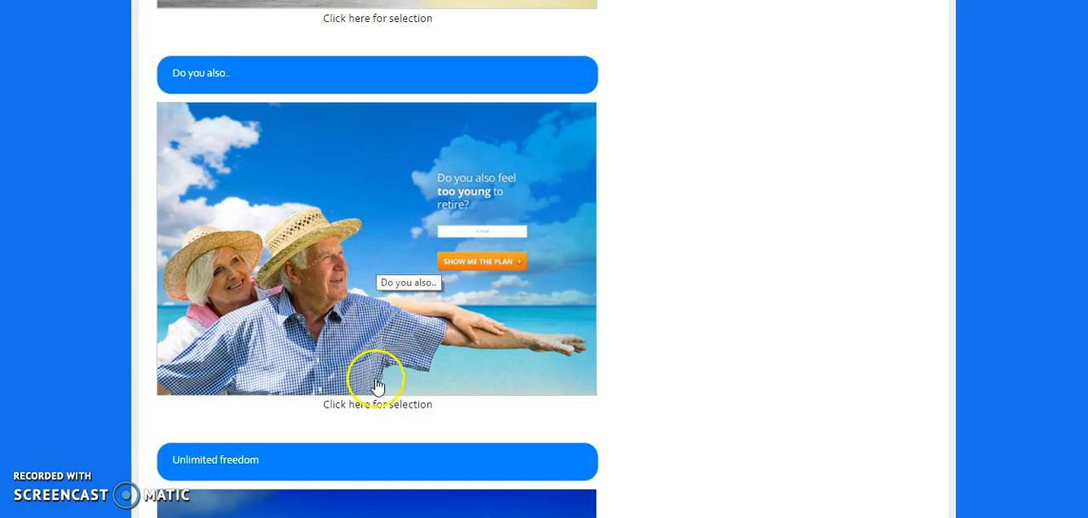
Choose the 'Do you also' beach template and enter 'test' as the domain name
click(378, 383)
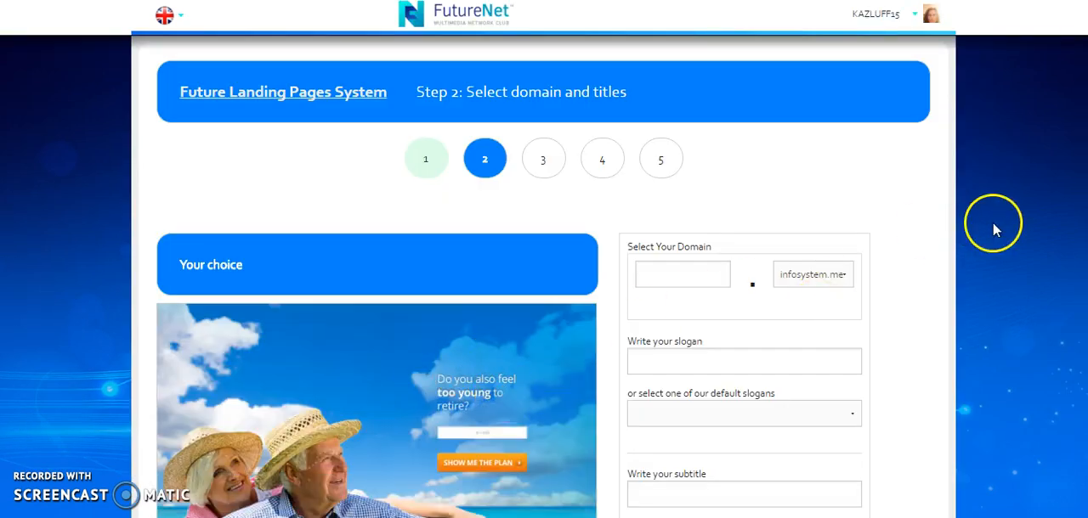
mouse_move(683, 263)
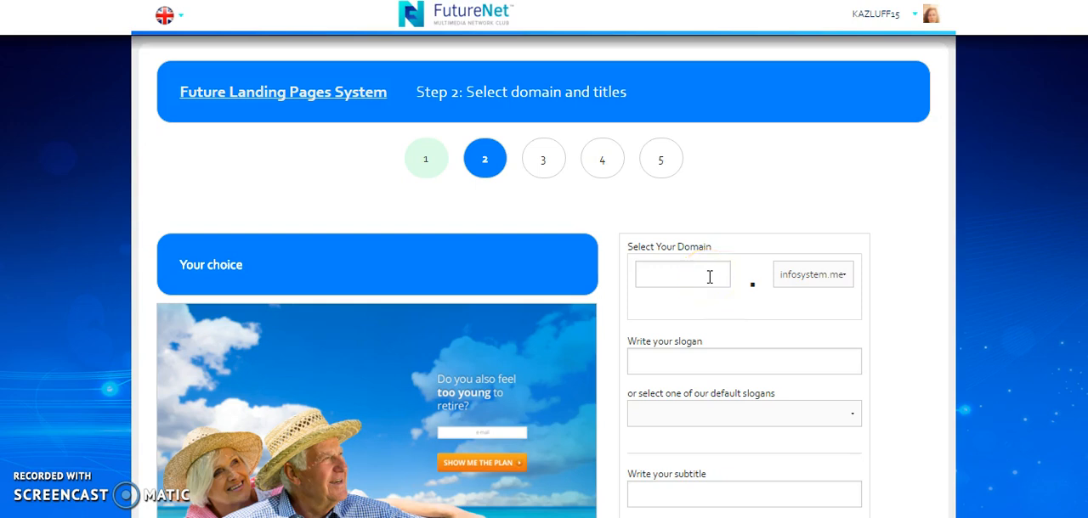
click(682, 274)
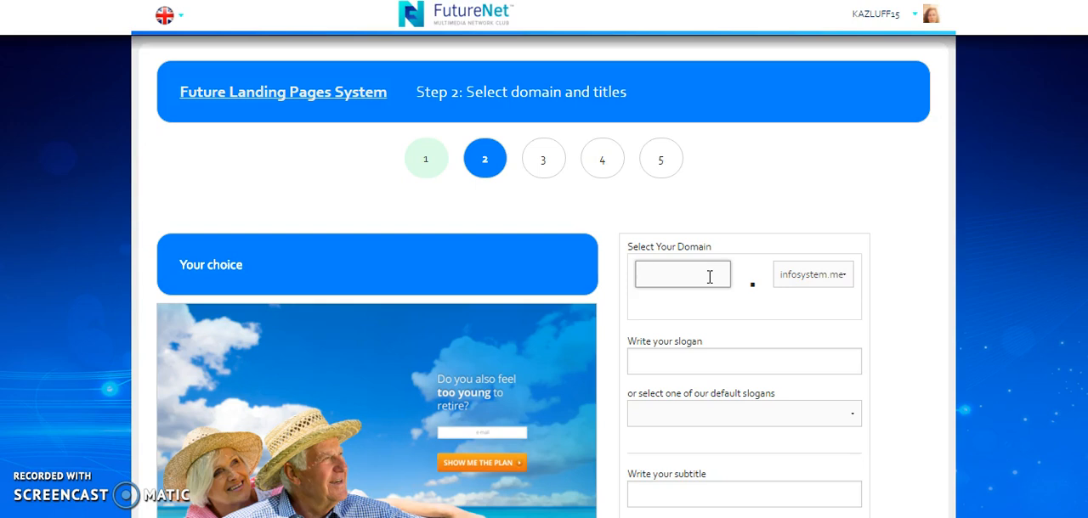
text(t)
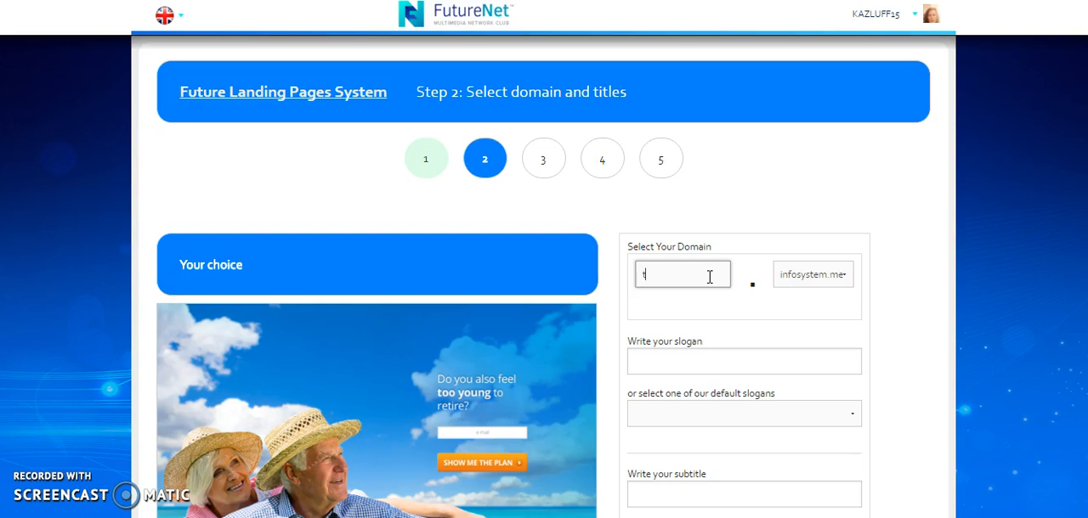
text(test)
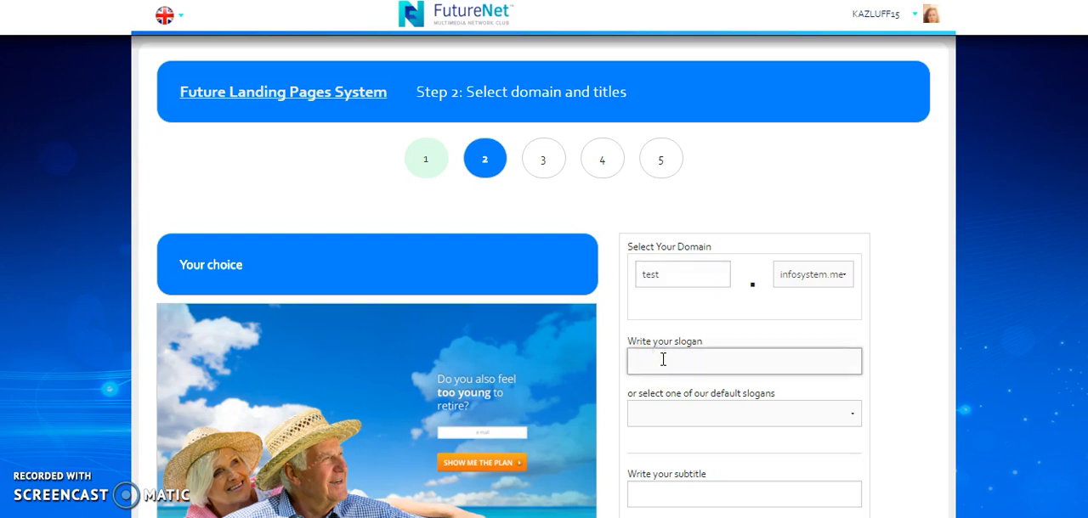
Write a custom slogan about earning money on social media
text(Earn)
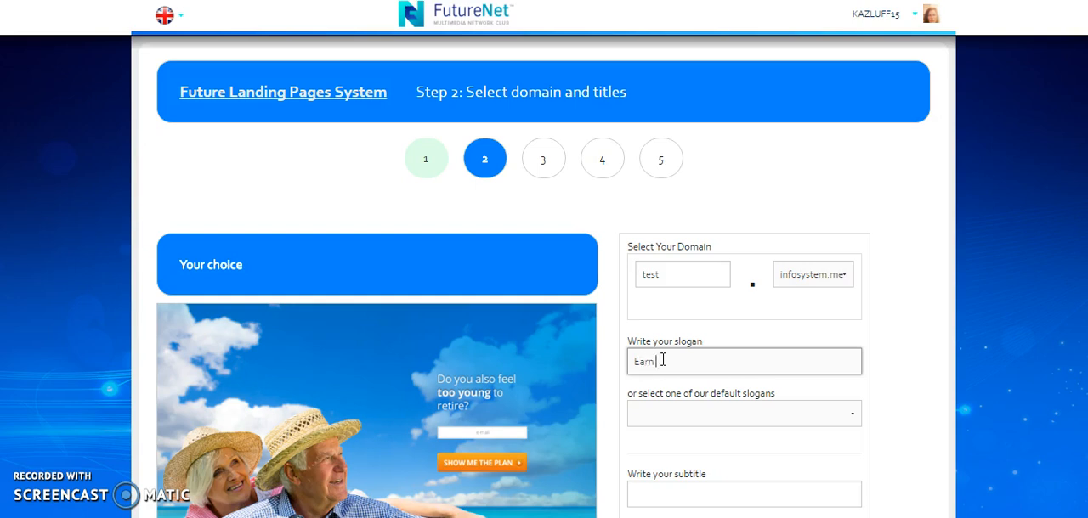
text(Money while y)
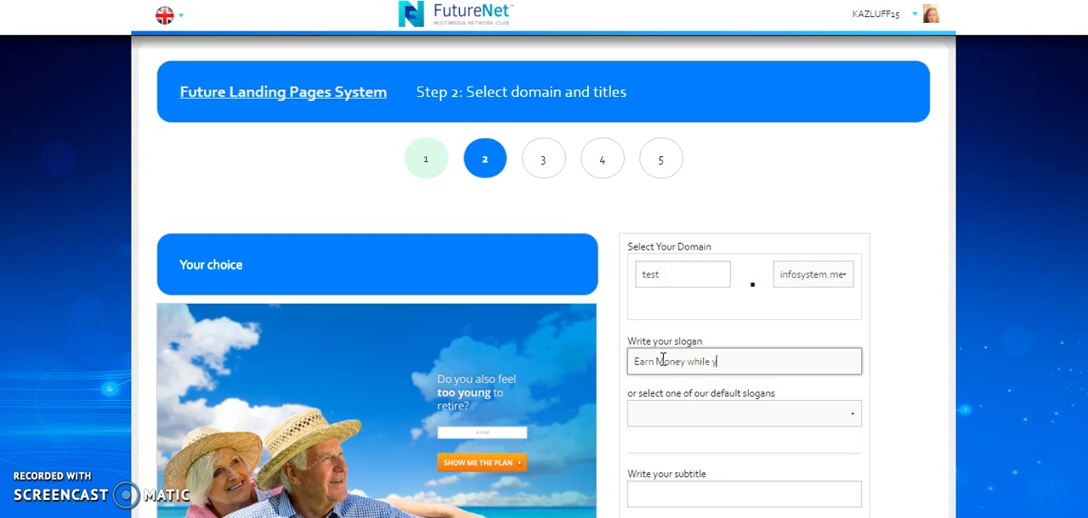
text(ou)
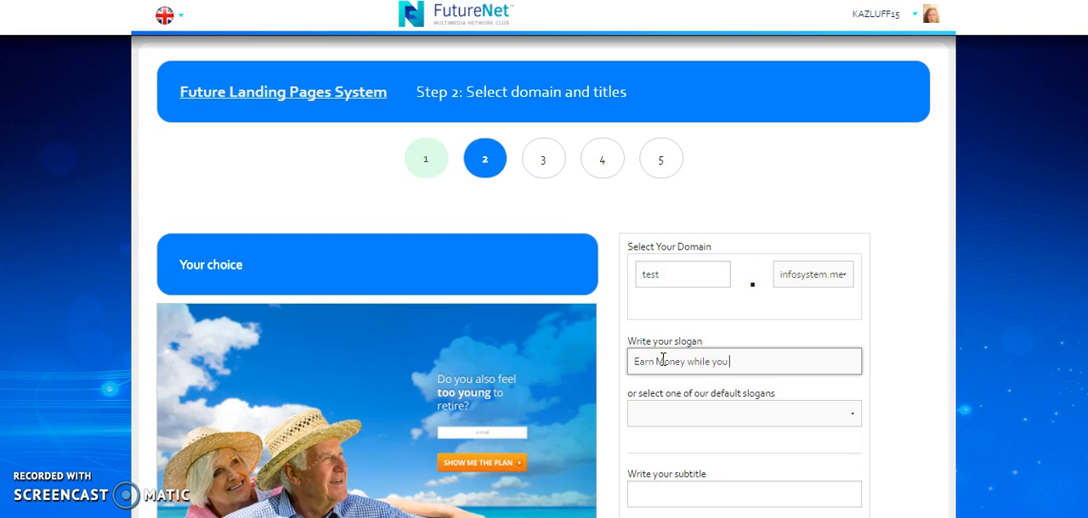
text(S)
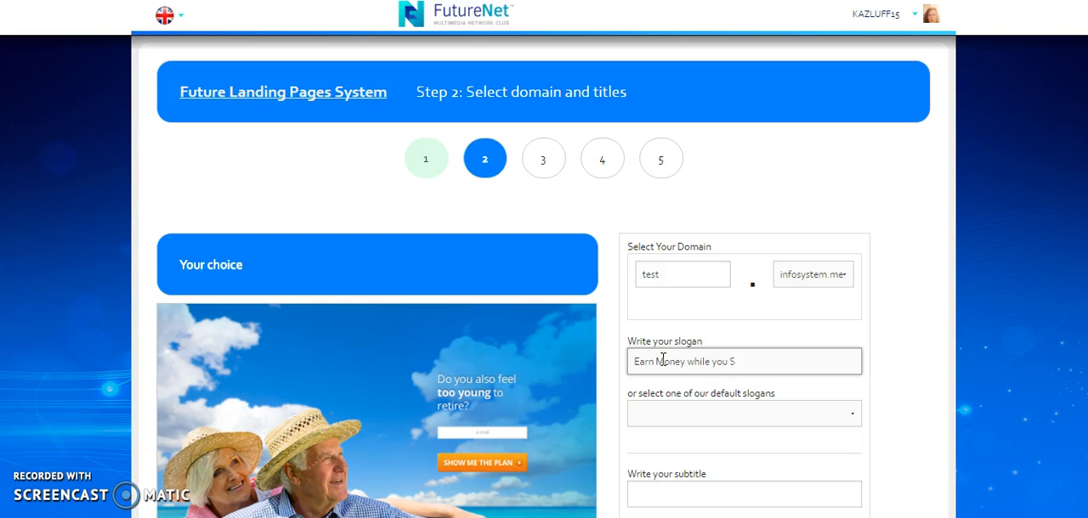
text(o)
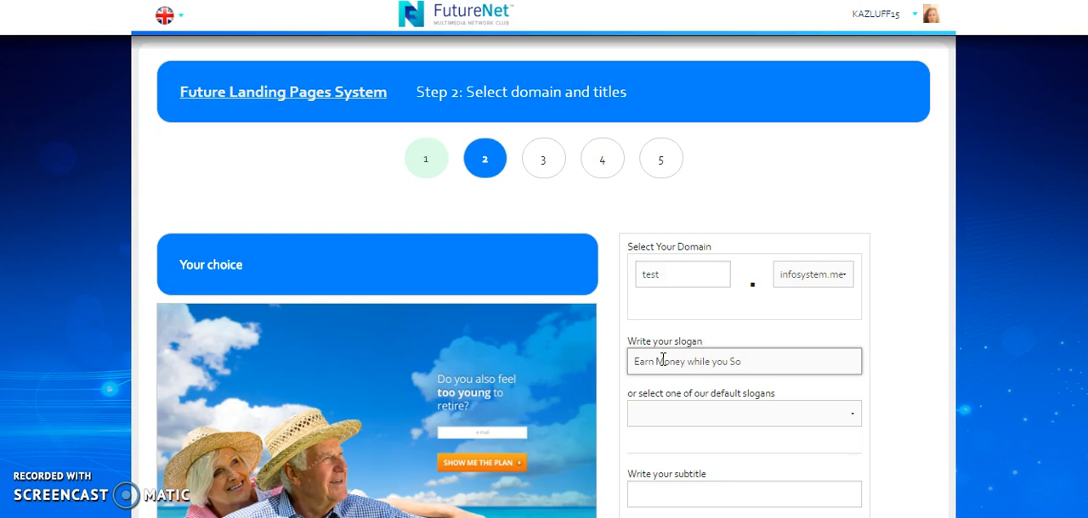
key(BackSpace)
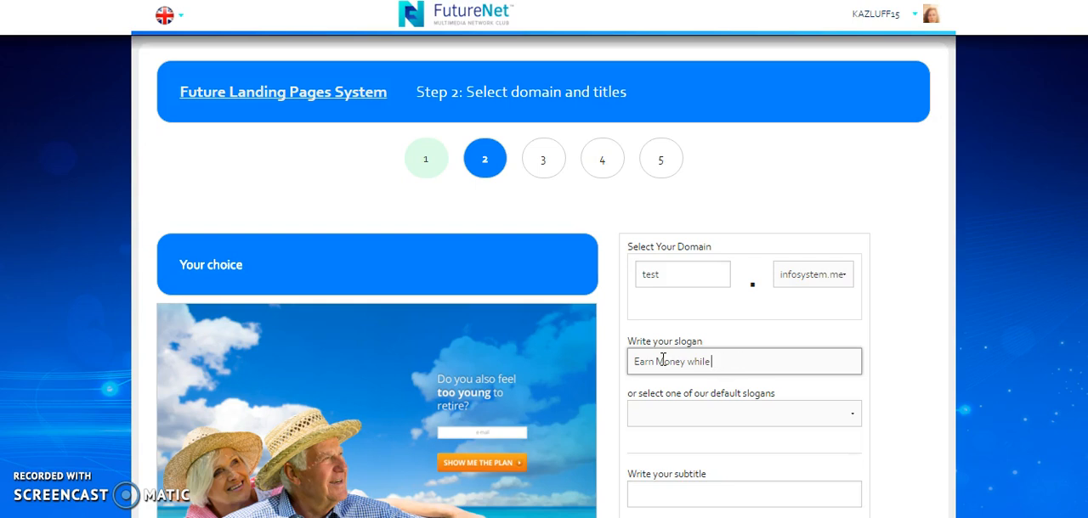
text(y)
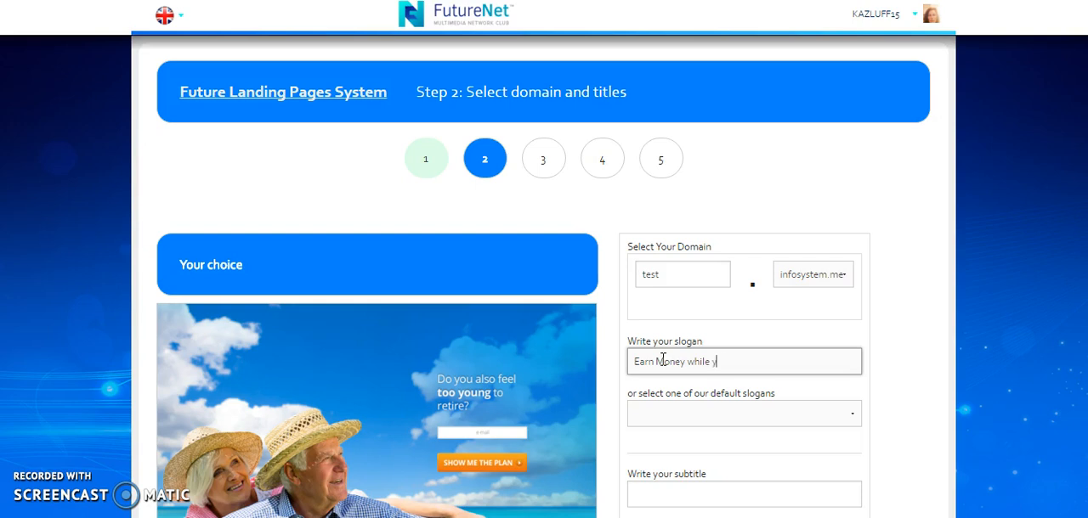
text(our on)
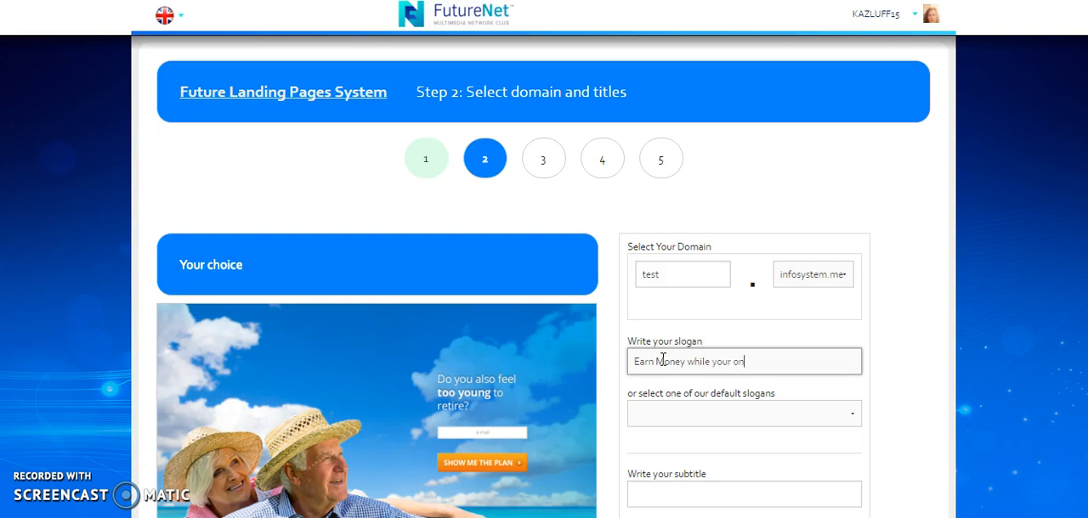
text(So)
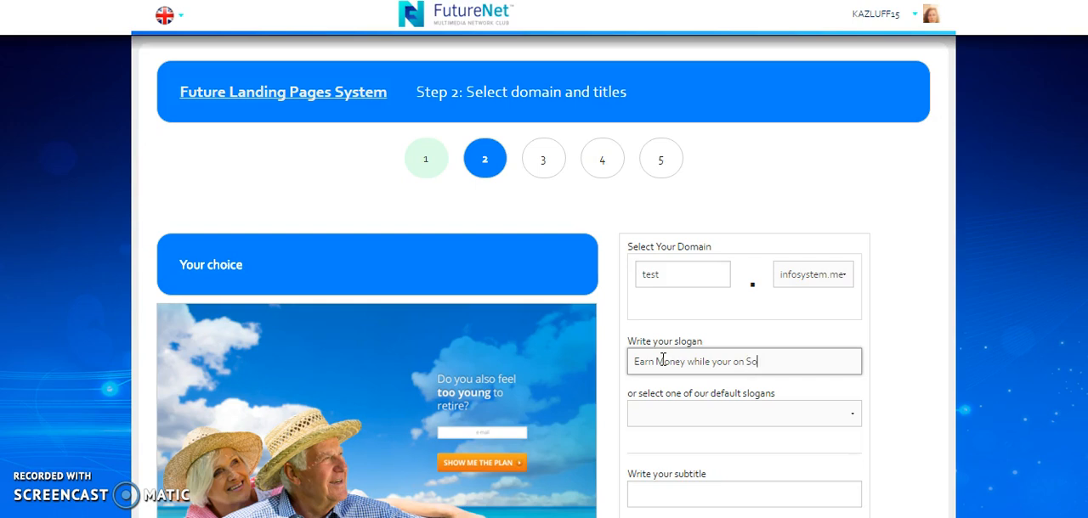
text(cial)
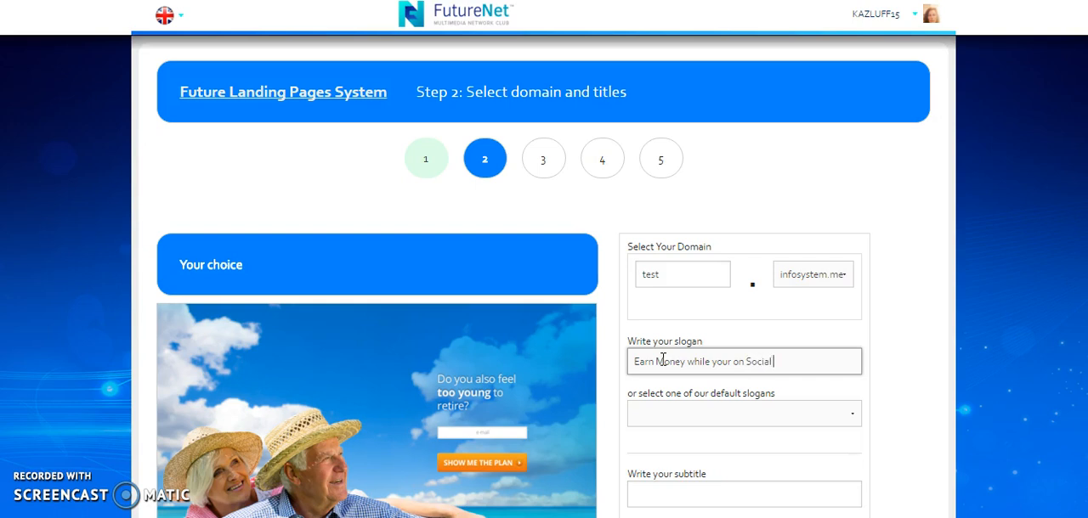
text(Medi)
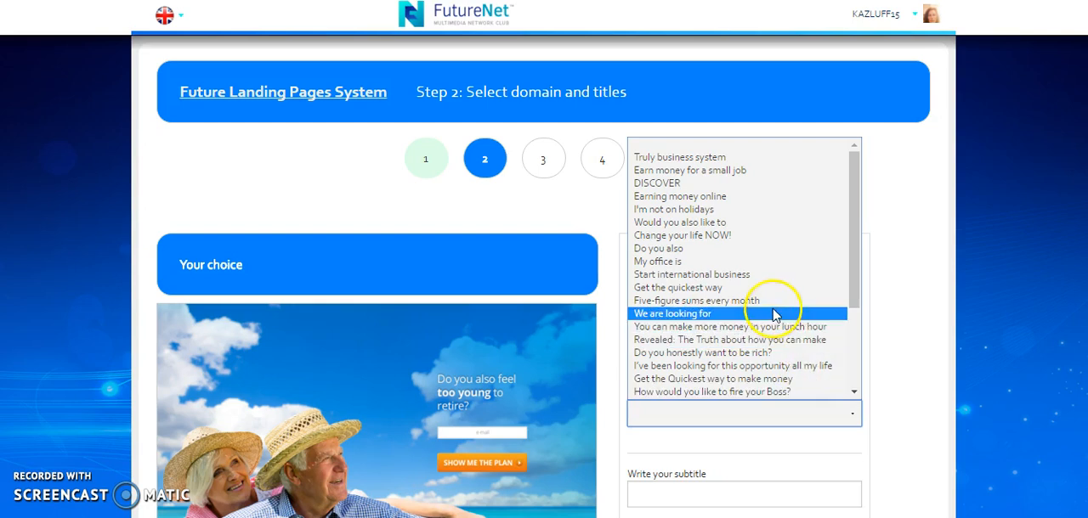
Replace it with the default slogan 'Truly business system'
click(680, 221)
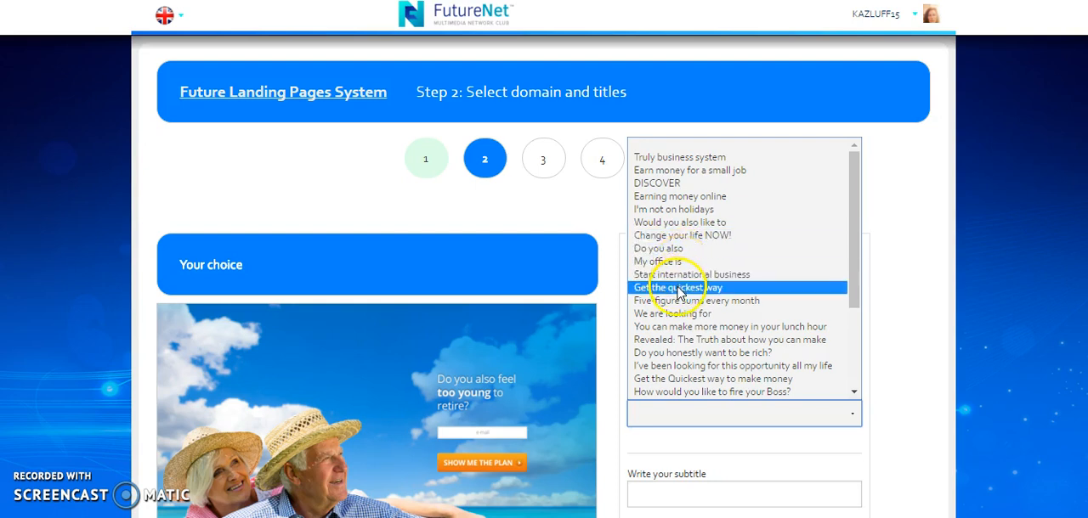
click(676, 313)
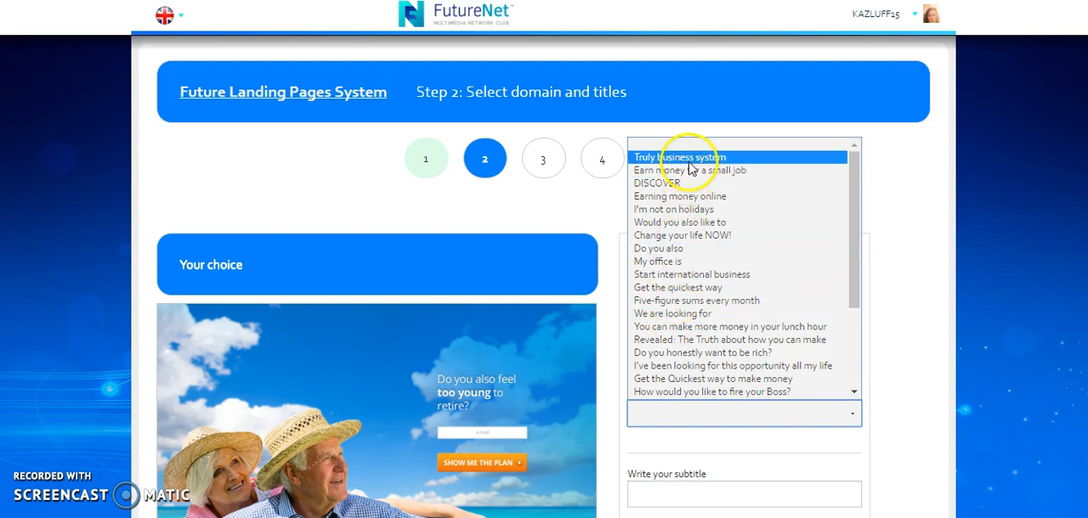
click(680, 157)
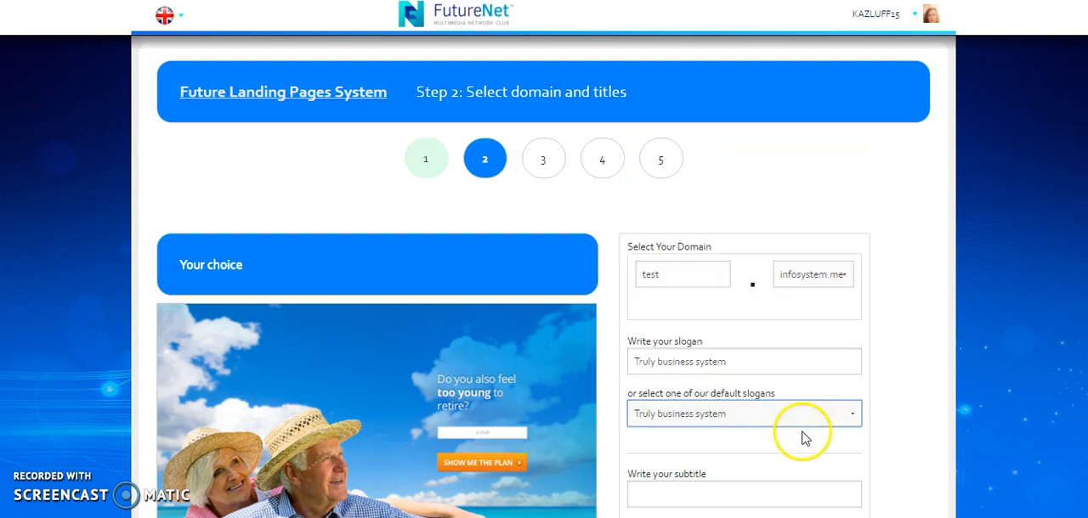
mouse_move(1007, 370)
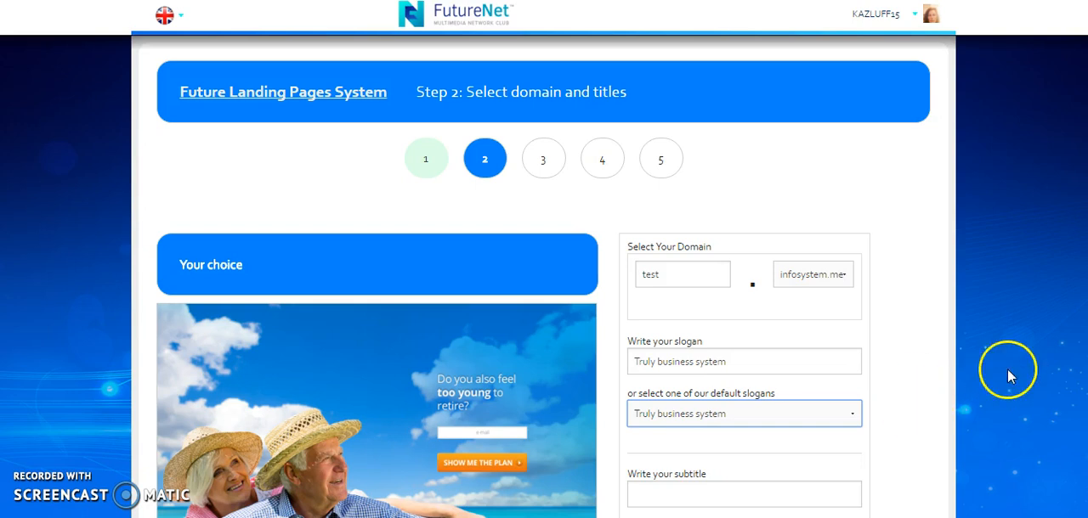
scroll(down, 3)
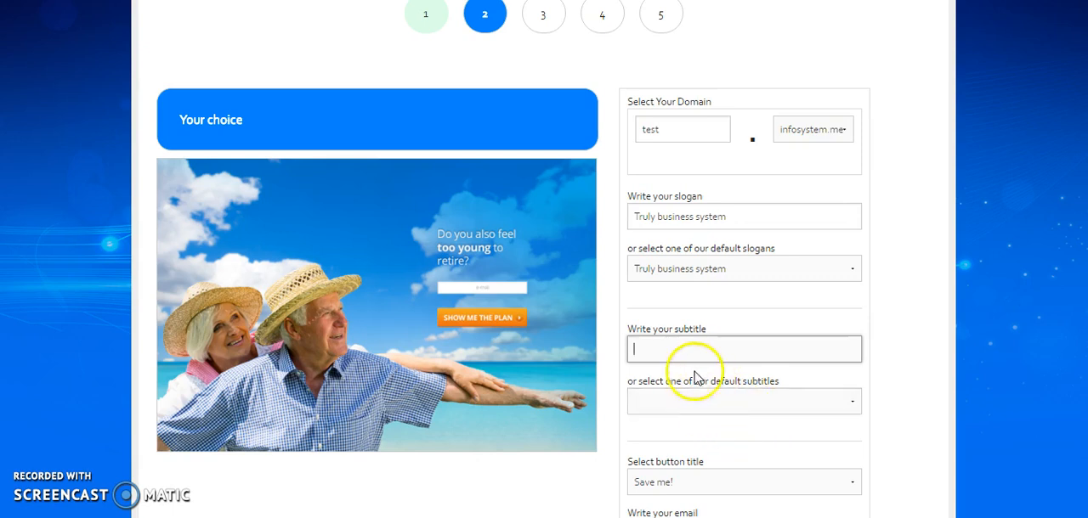
Type 'Earn On Social Media' as subtitle, then choose the default subtitle 'this is my lifestyle'
text(E)
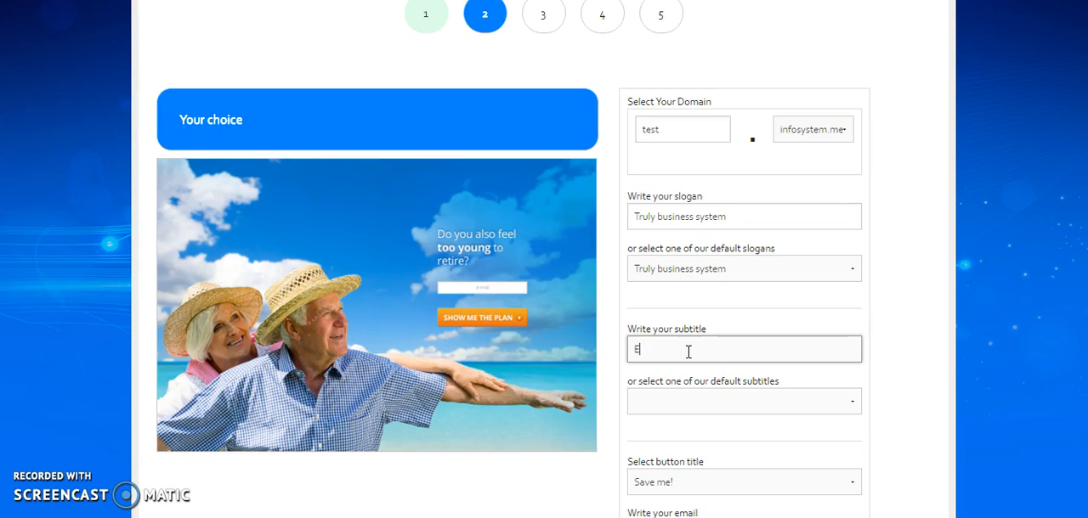
text(arn On)
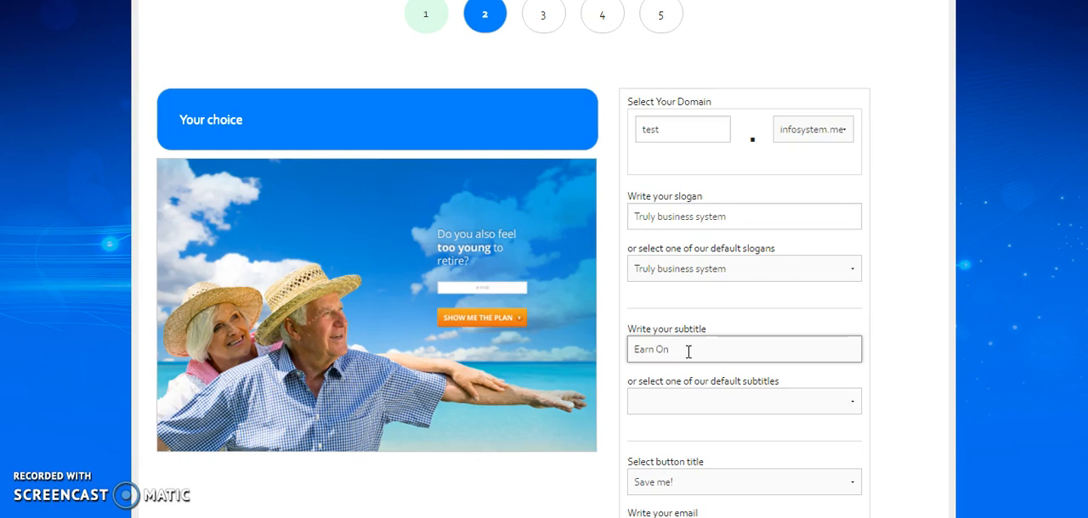
text(Soo)
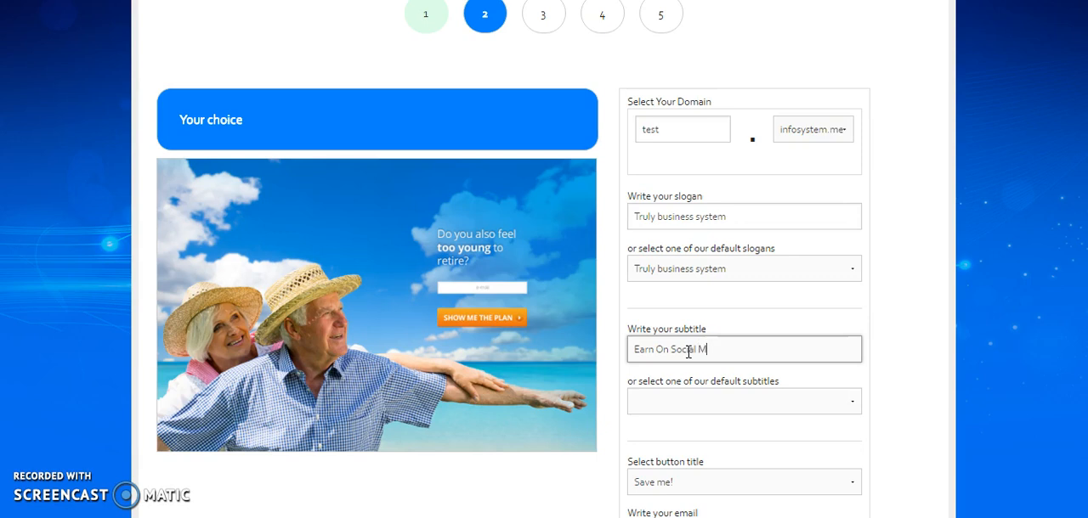
text(aedia)
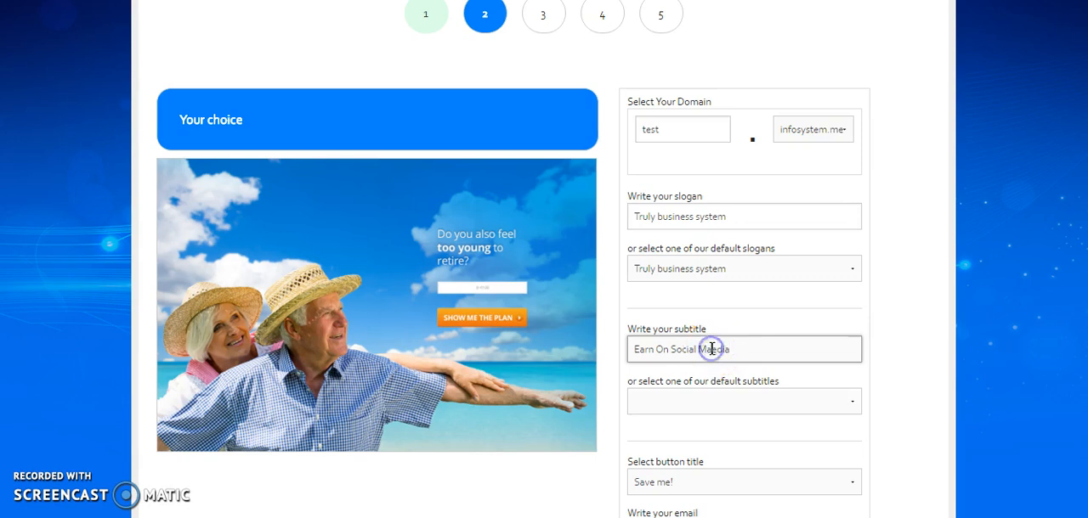
mouse_move(713, 412)
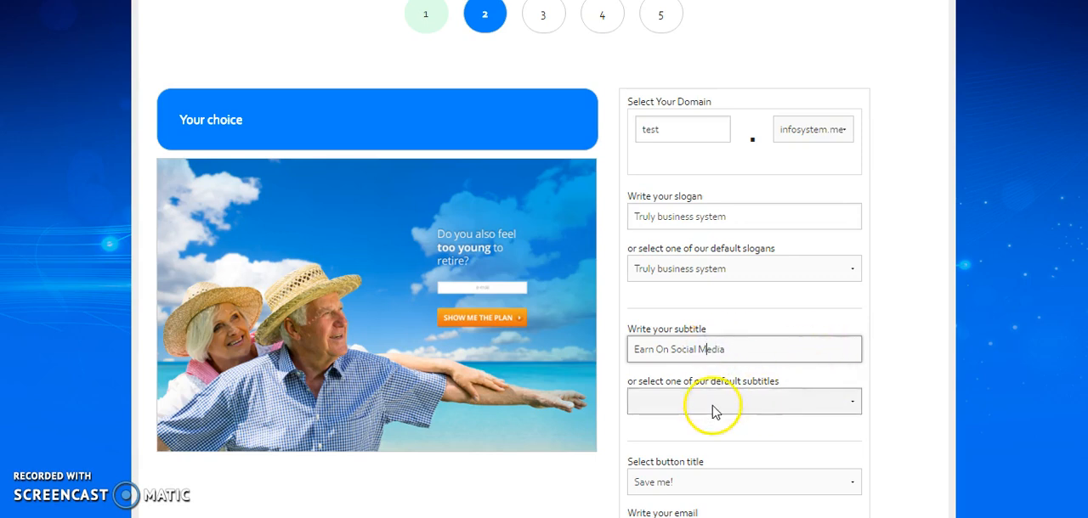
mouse_move(858, 425)
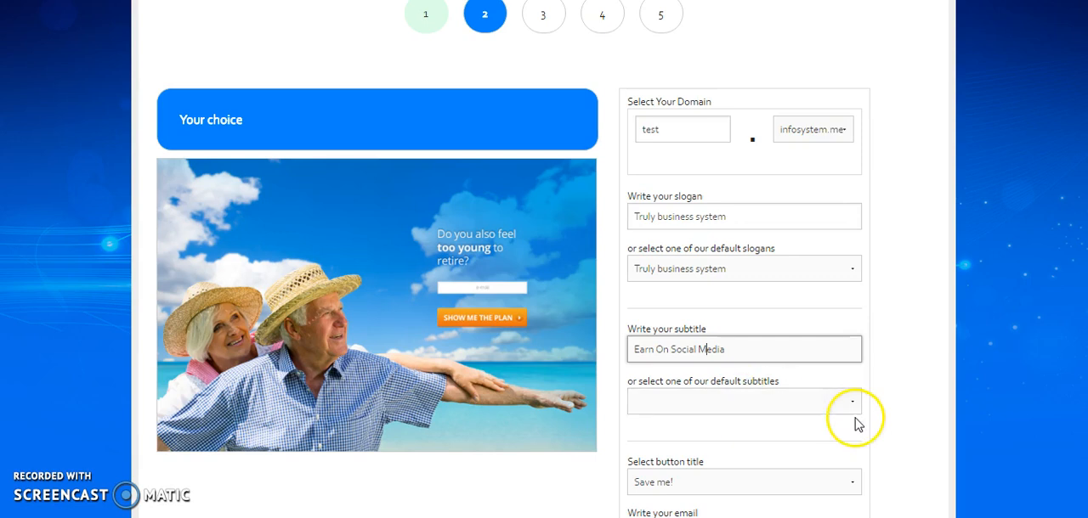
click(850, 401)
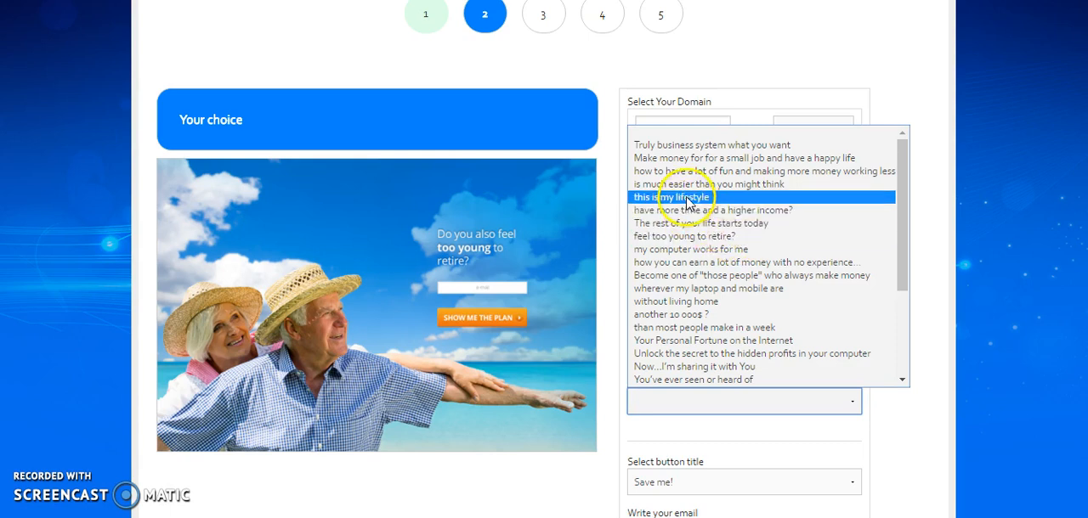
click(671, 197)
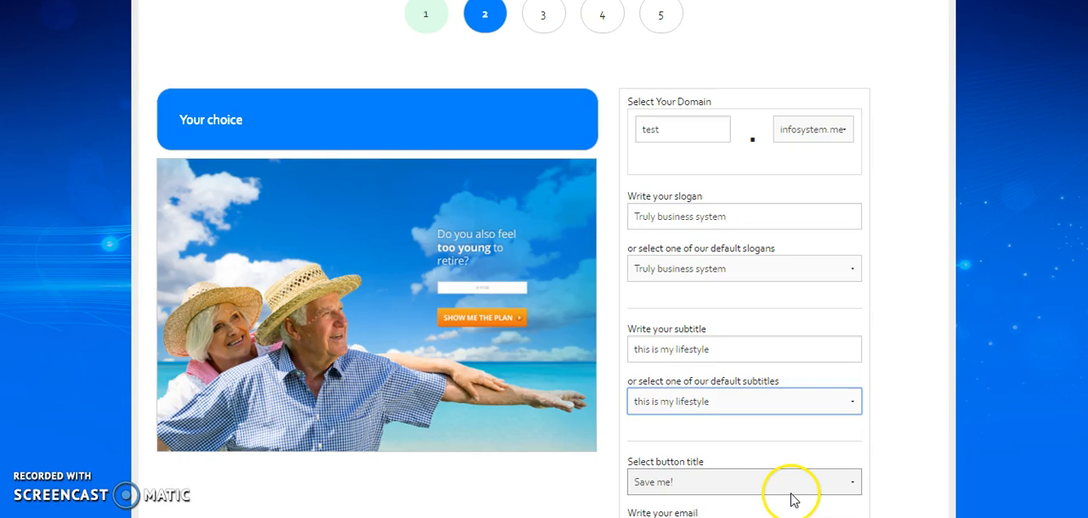
mouse_move(857, 486)
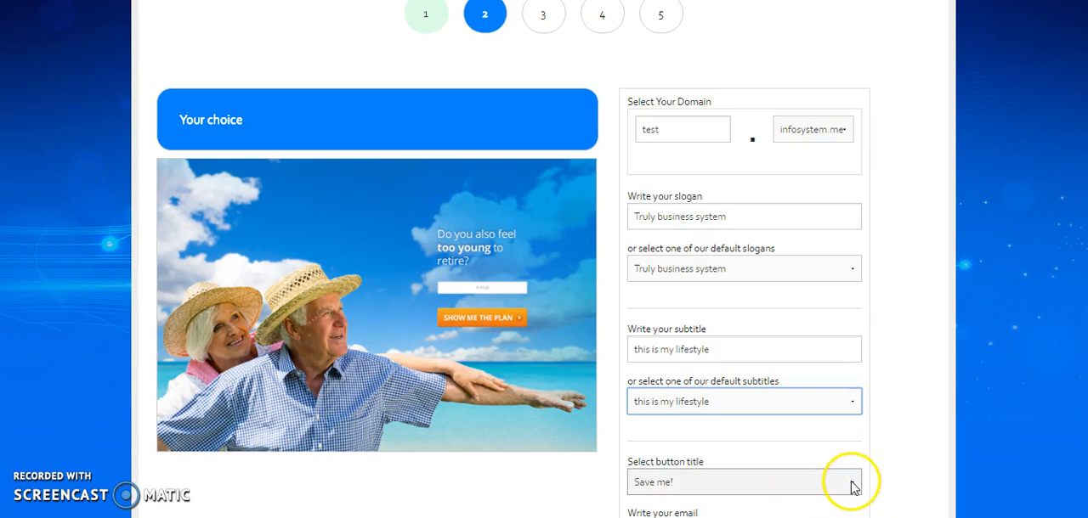
Set the button title to 'get access!'
click(853, 483)
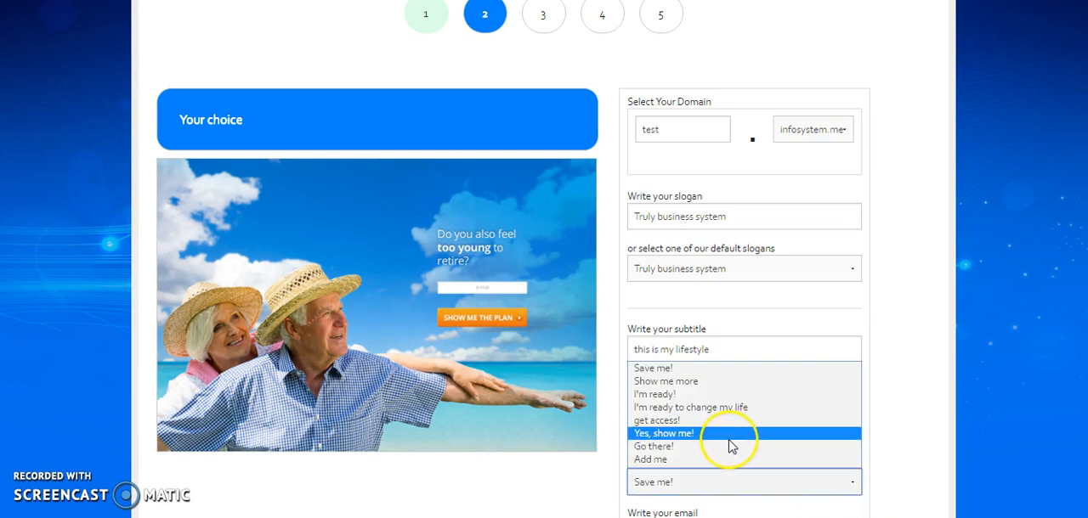
mouse_move(680, 459)
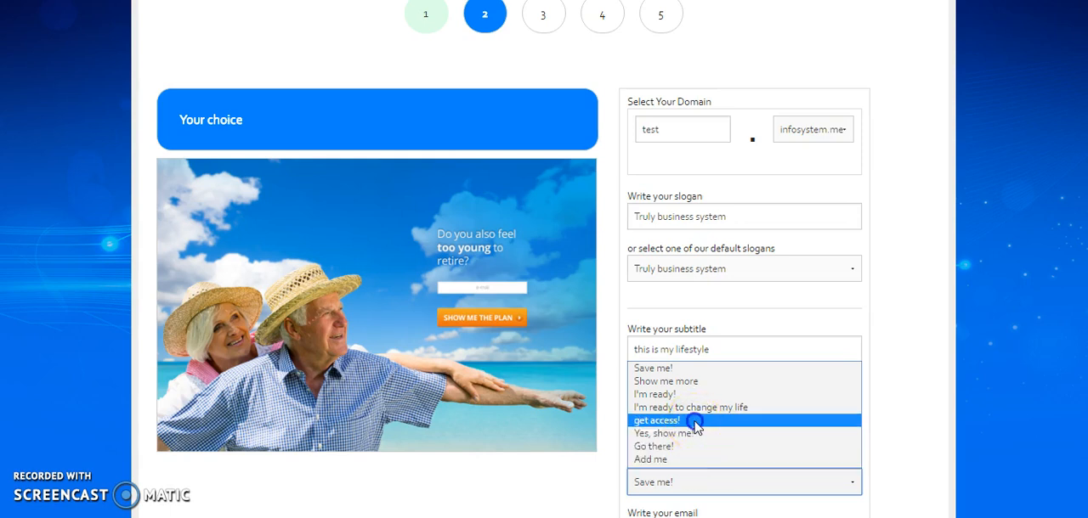
click(658, 421)
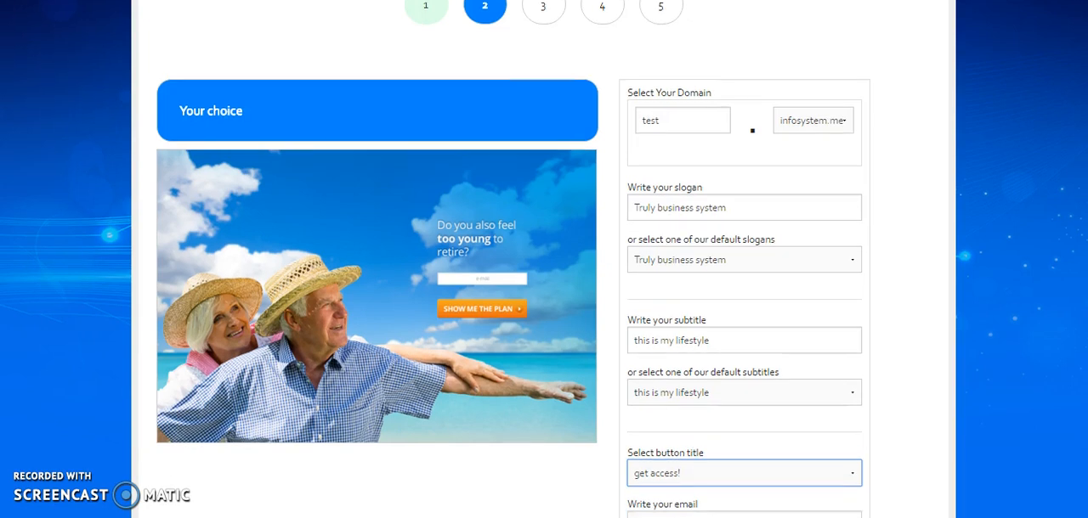
scroll(down, 3)
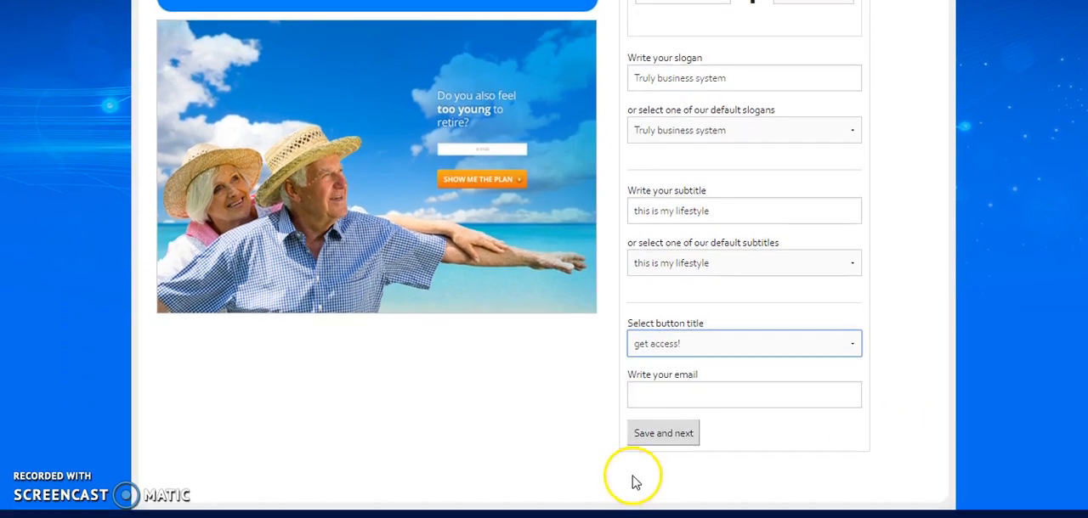
Fill the contact email from the autofill suggestion and submit the domain and titles step
click(744, 394)
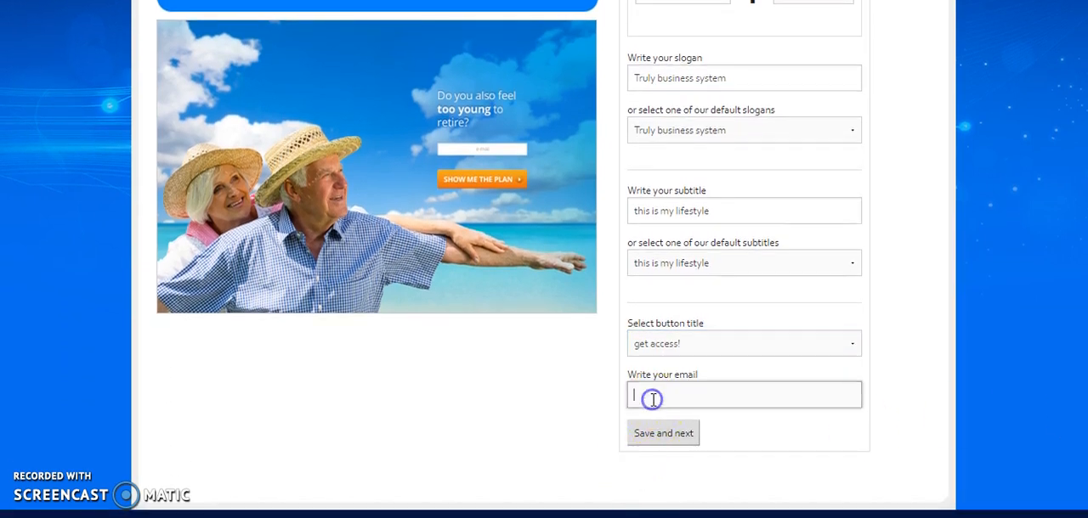
text(kaz)
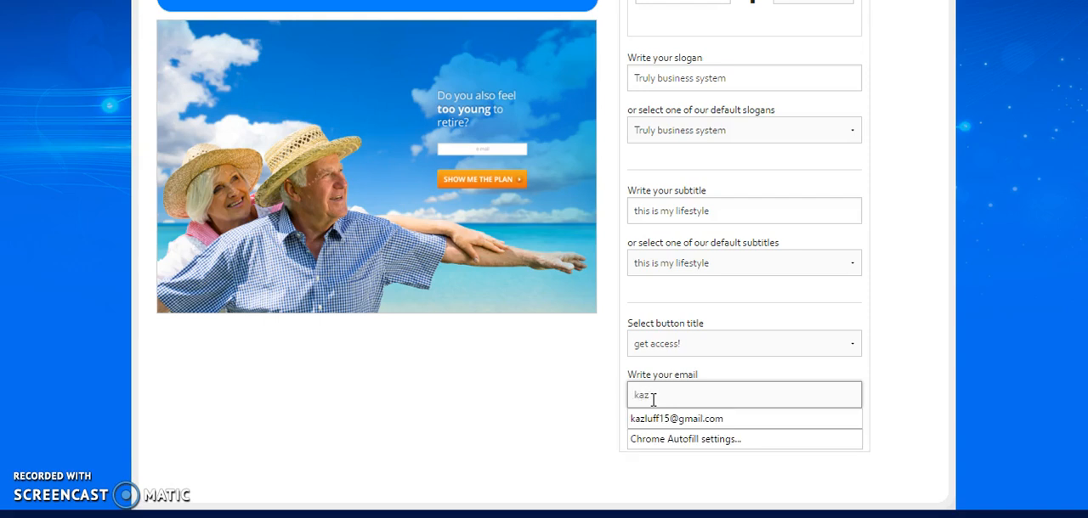
click(676, 419)
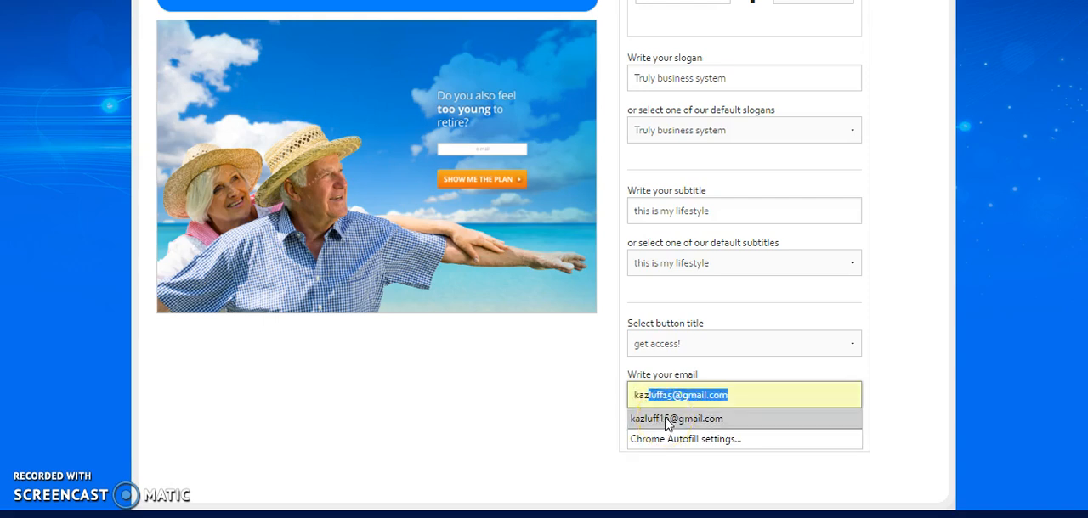
click(676, 418)
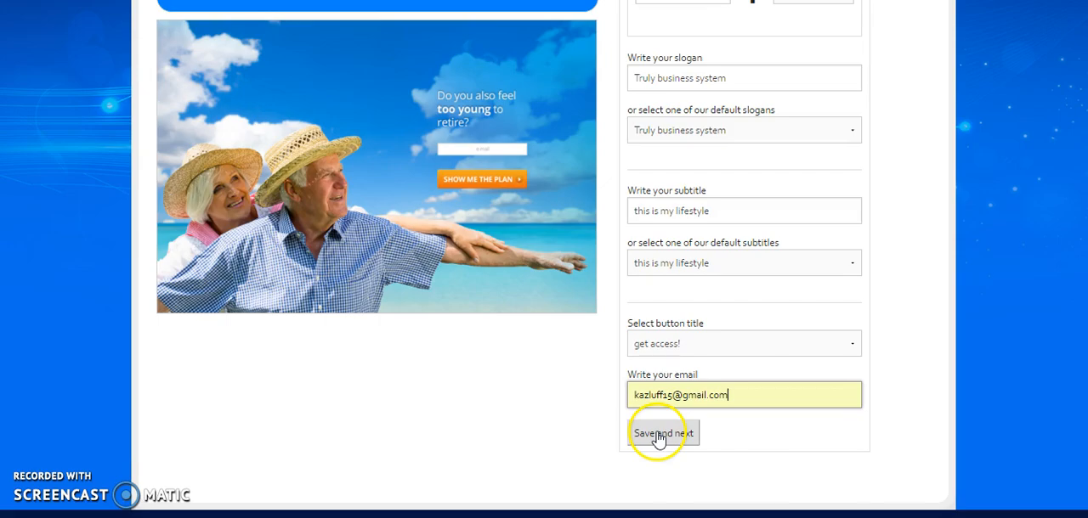
click(663, 432)
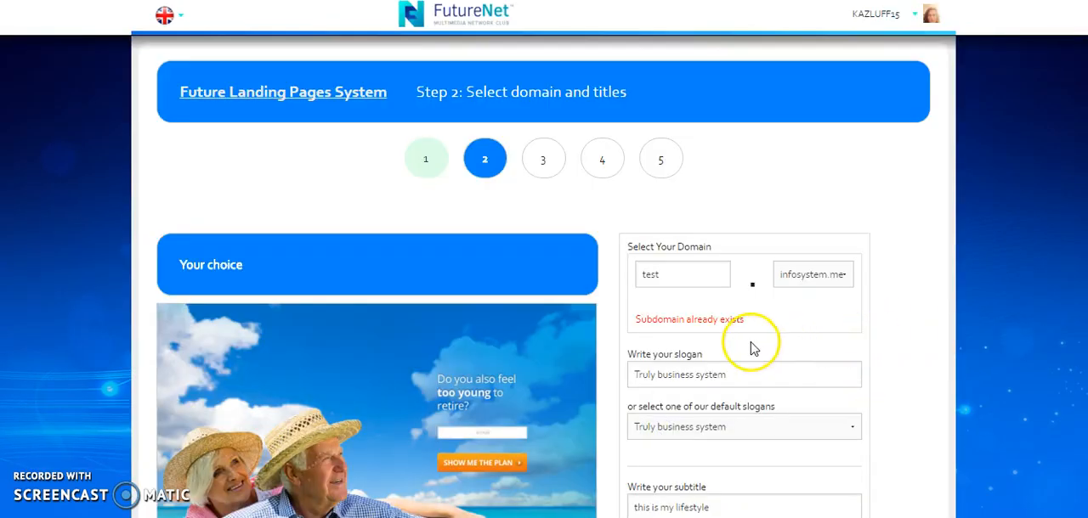
Change the taken subdomain to 'meme' and submit the domain and titles step again
click(682, 274)
text(t)
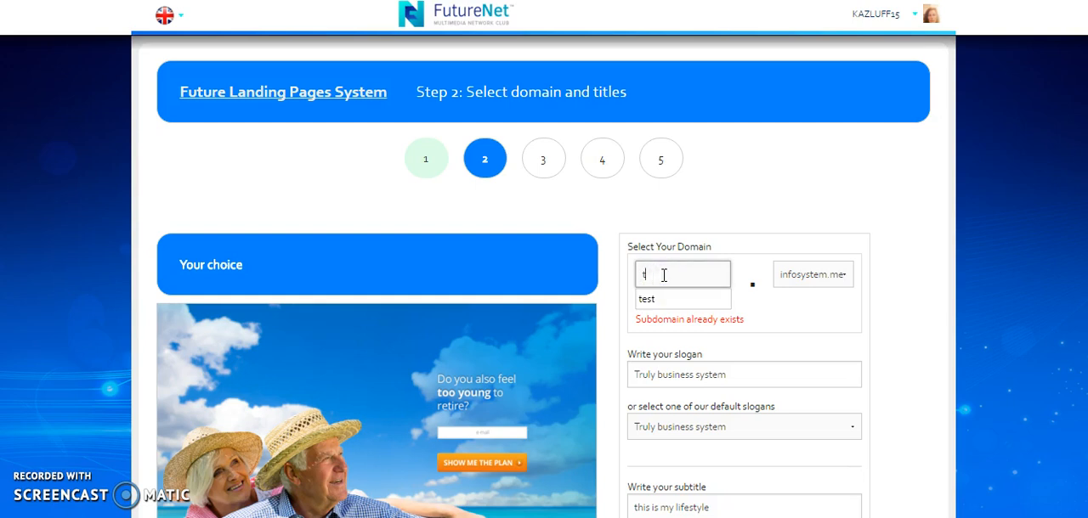
text(m)
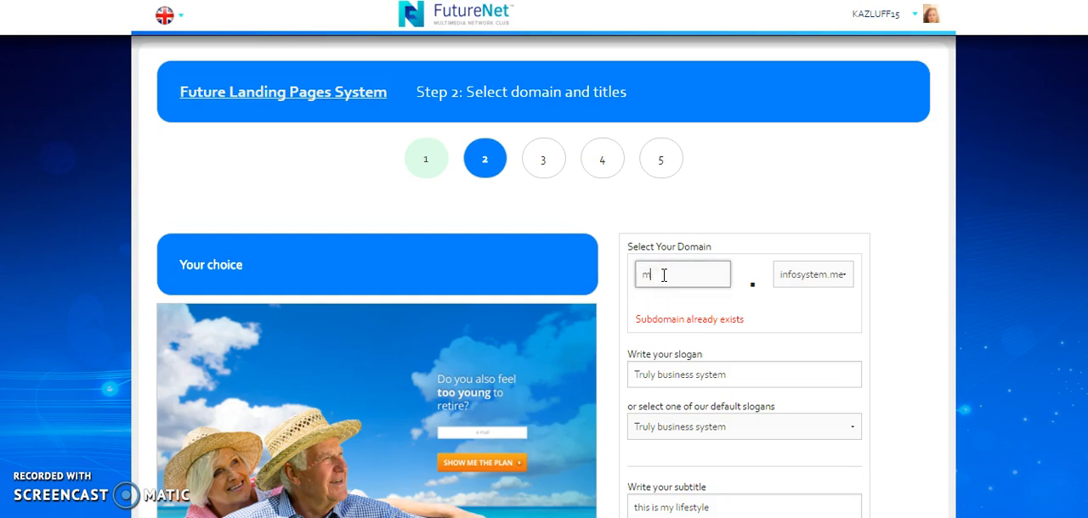
text(eme)
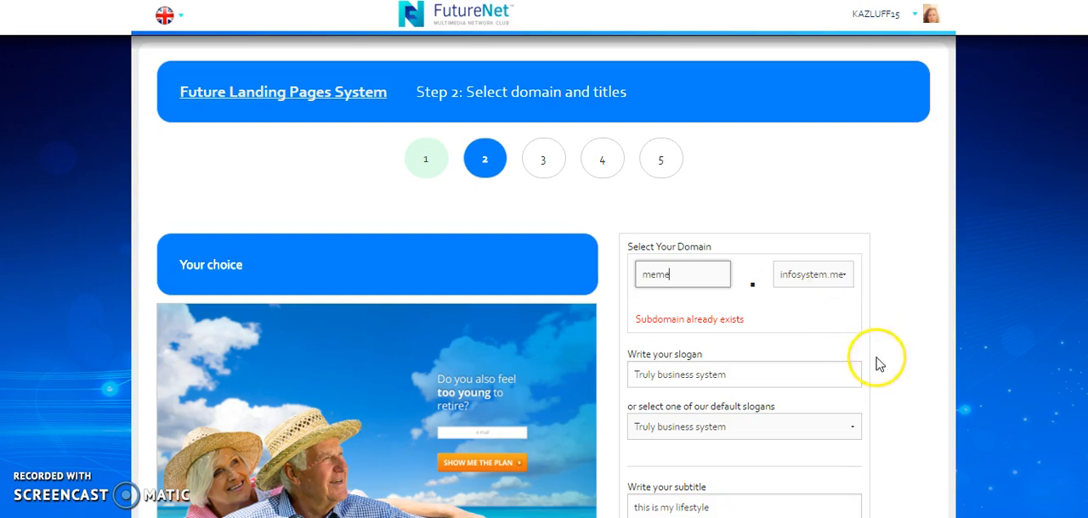
scroll(down, 3)
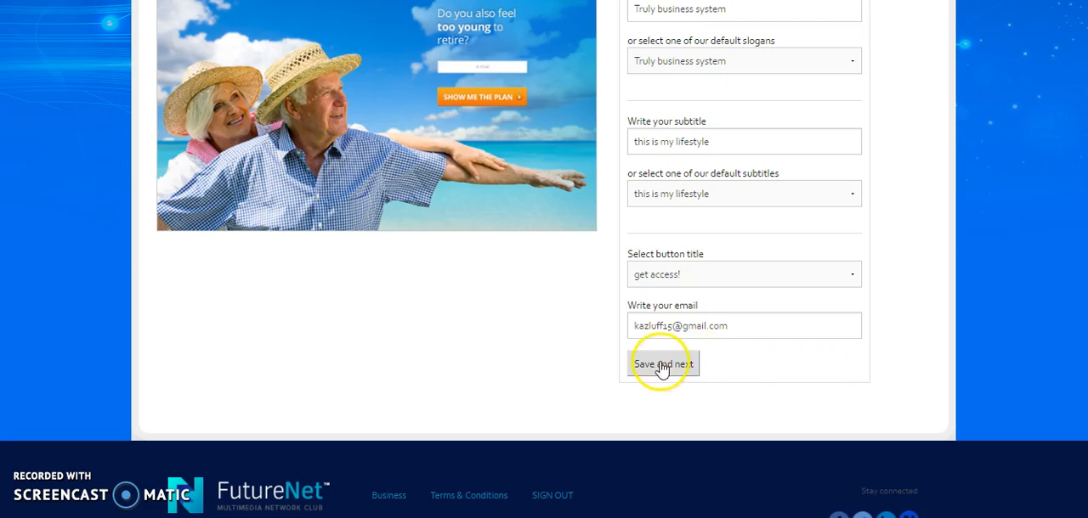
click(663, 364)
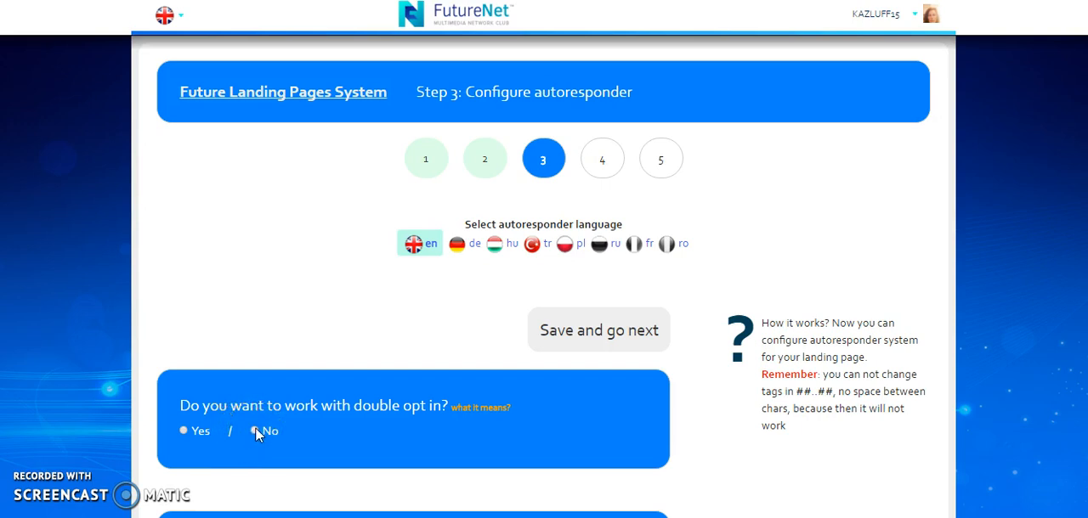
Select 'No' for double opt-in, review the default autoresponder emails and save to go next
click(255, 432)
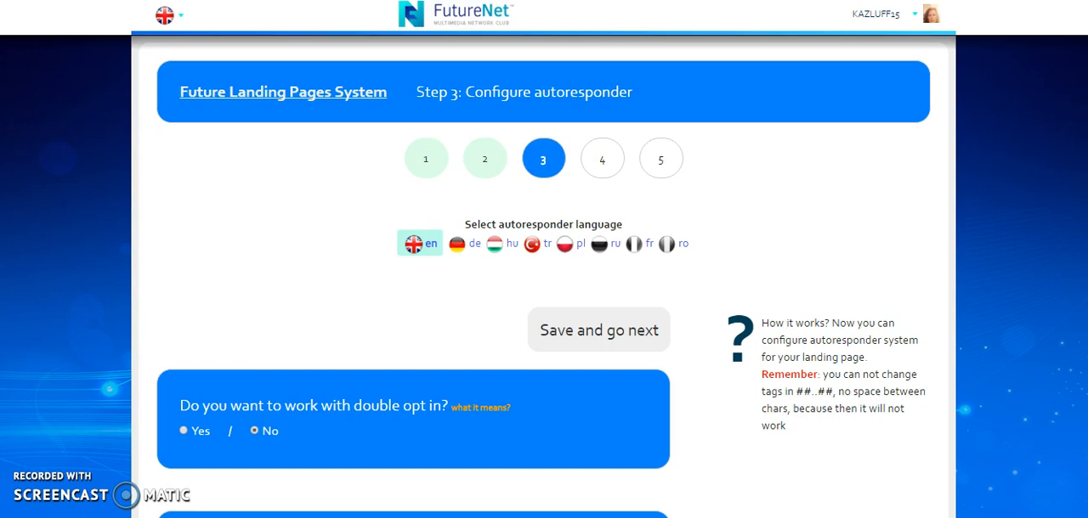
scroll(down, 3)
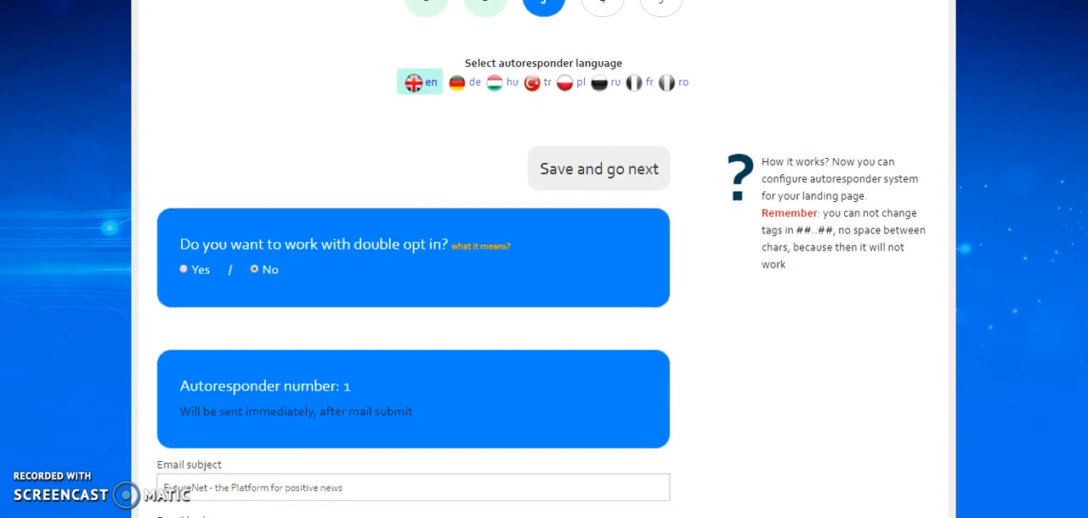
scroll(down, 3)
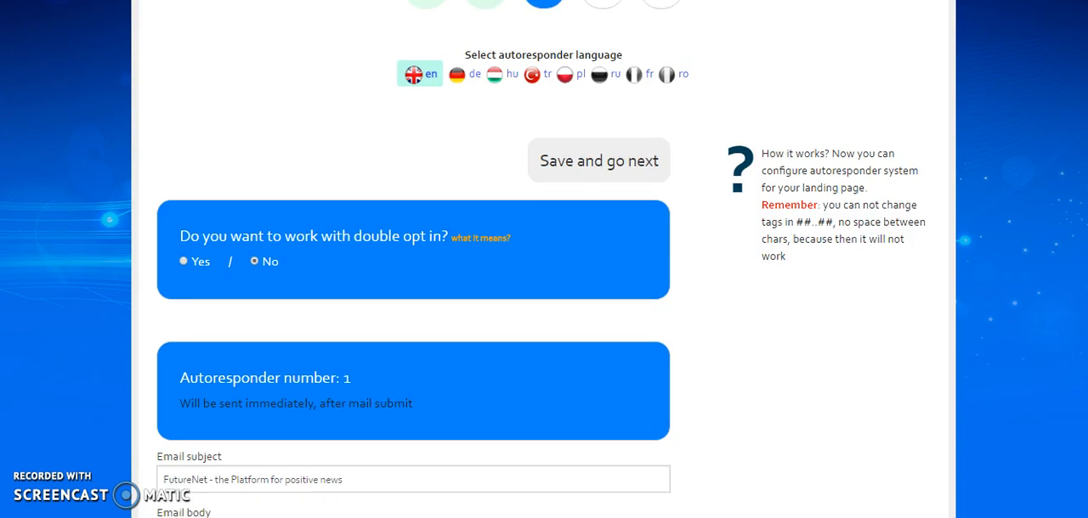
scroll(down, 3)
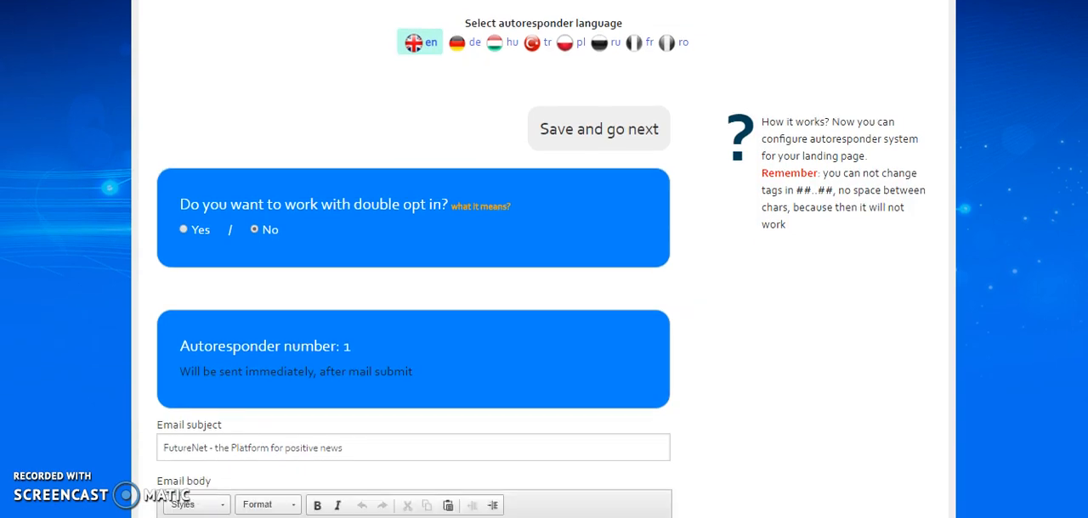
scroll(down, 3)
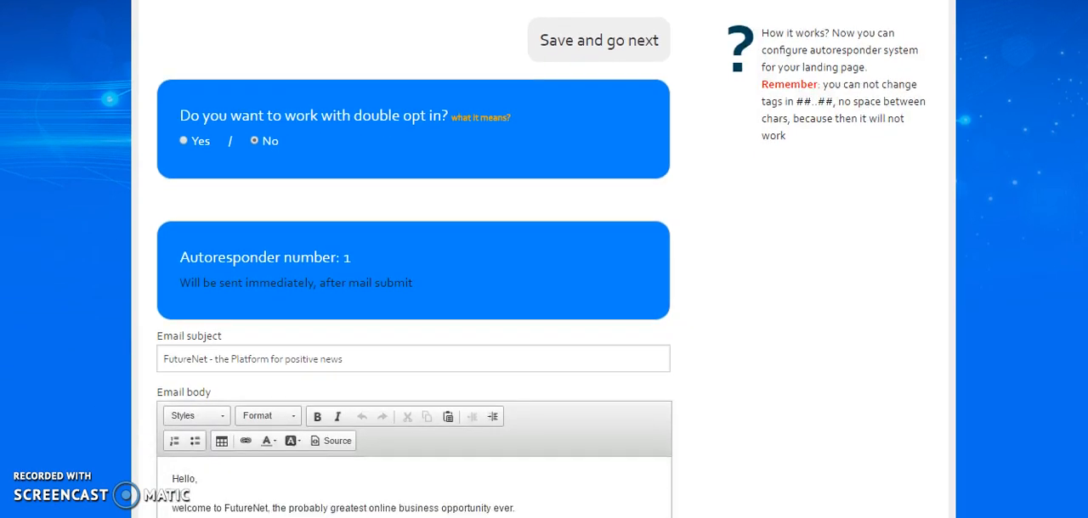
scroll(down, 3)
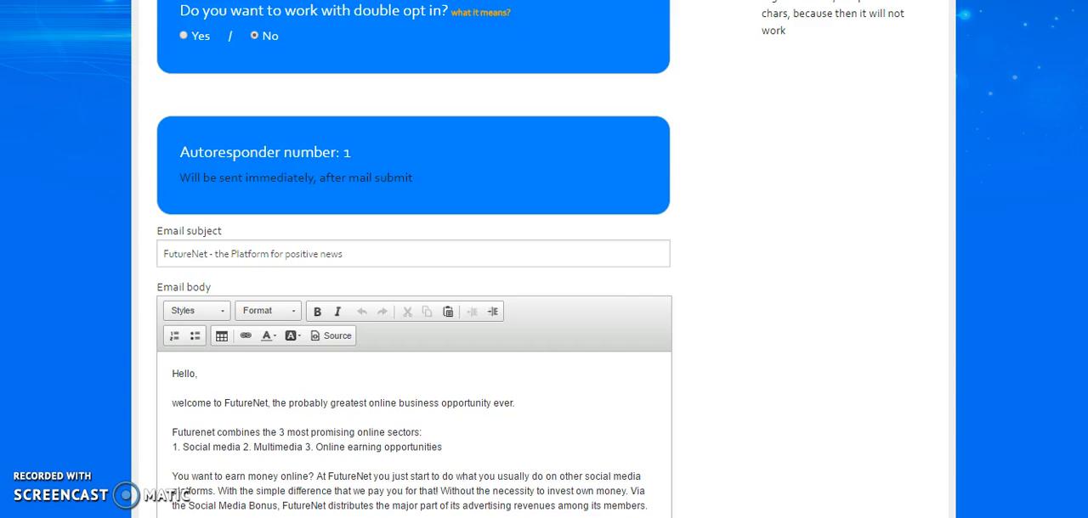
scroll(down, 3)
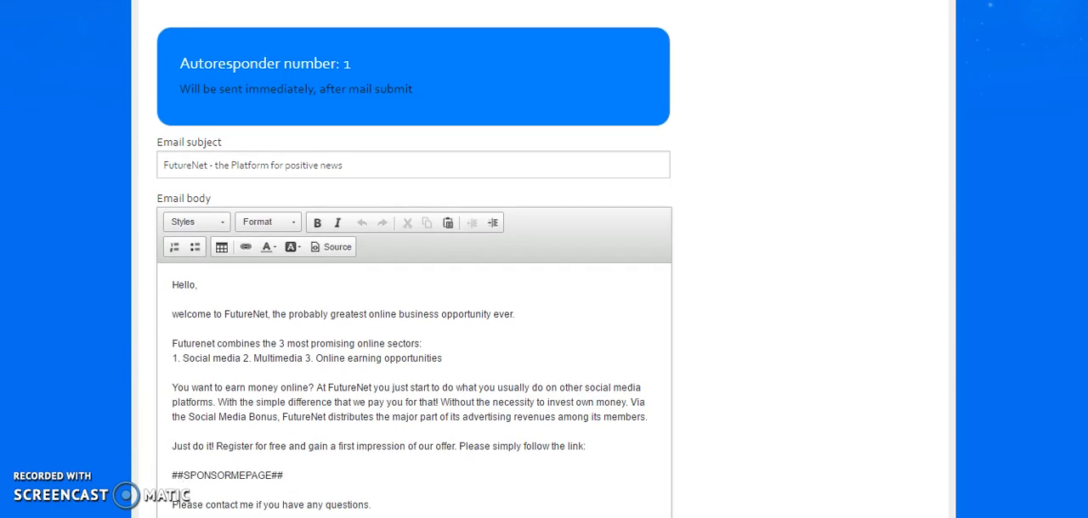
scroll(down, 3)
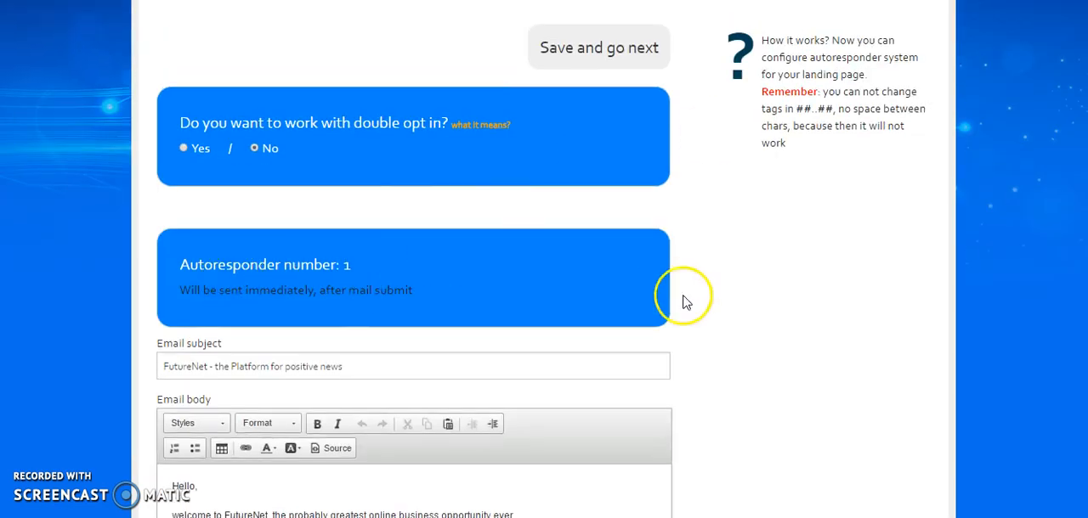
scroll(down, 3)
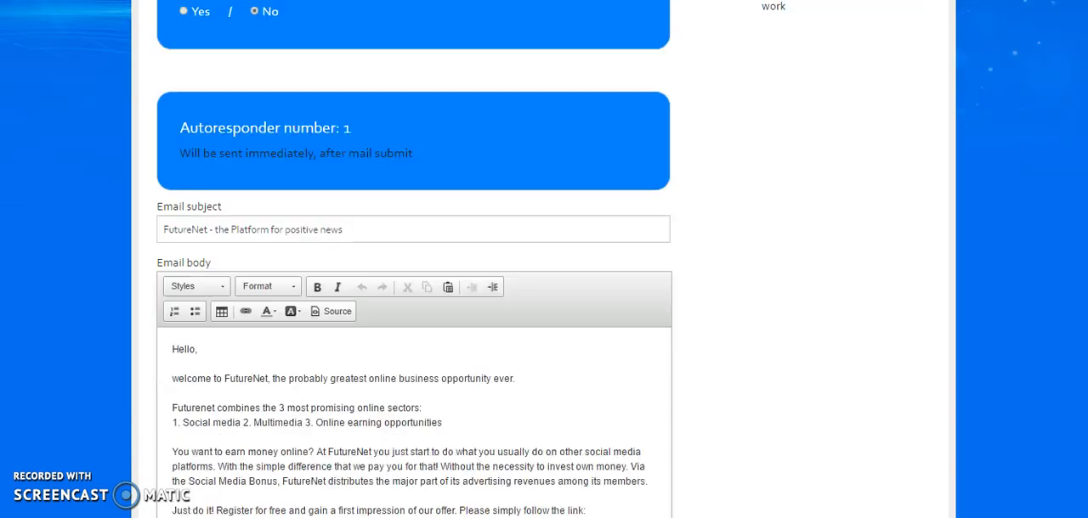
scroll(down, 3)
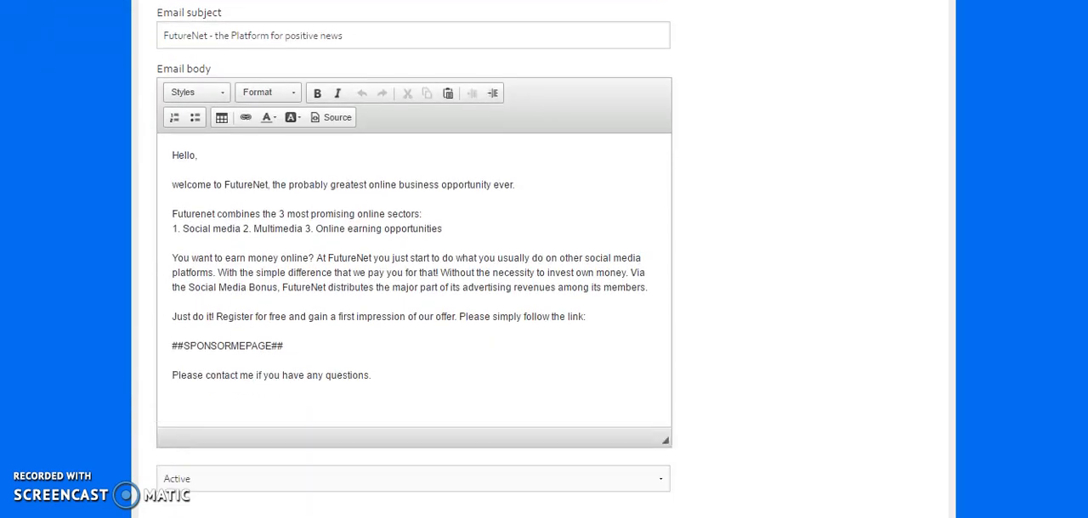
scroll(down, 3)
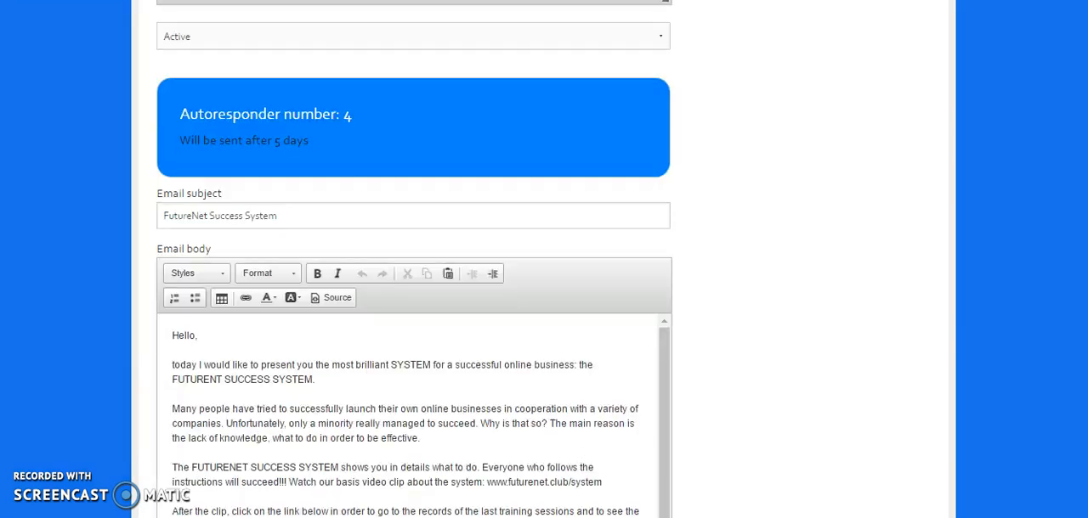
scroll(down, 3)
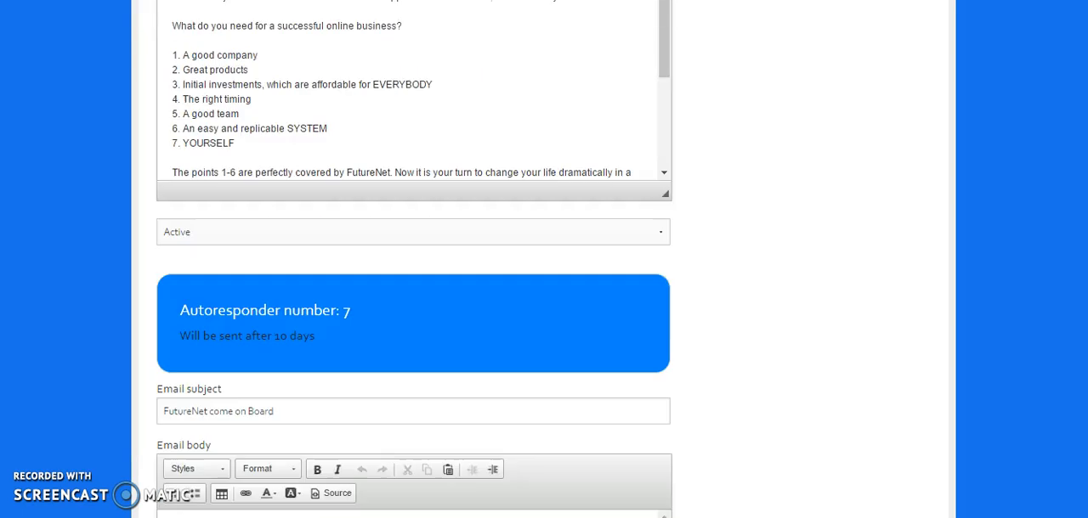
scroll(down, 3)
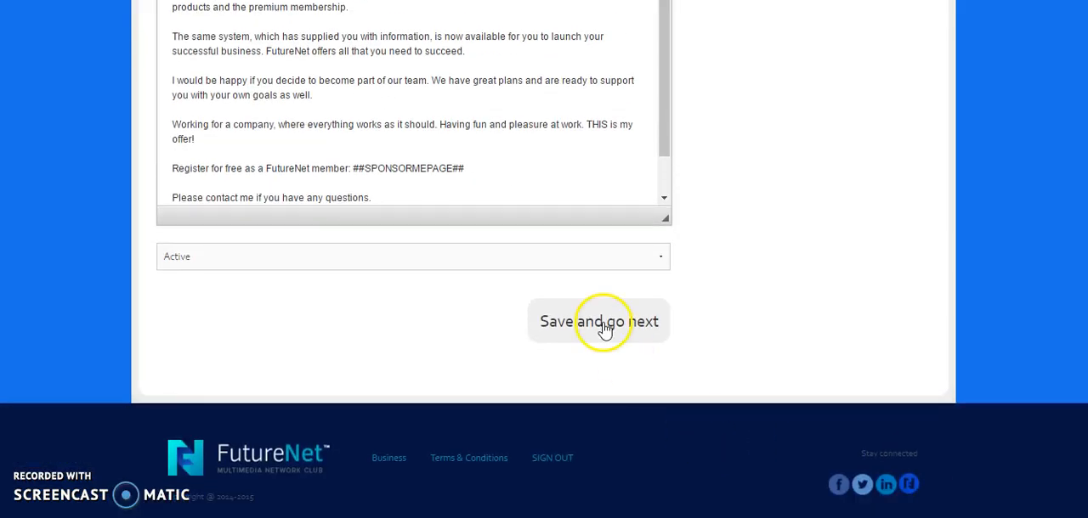
click(598, 322)
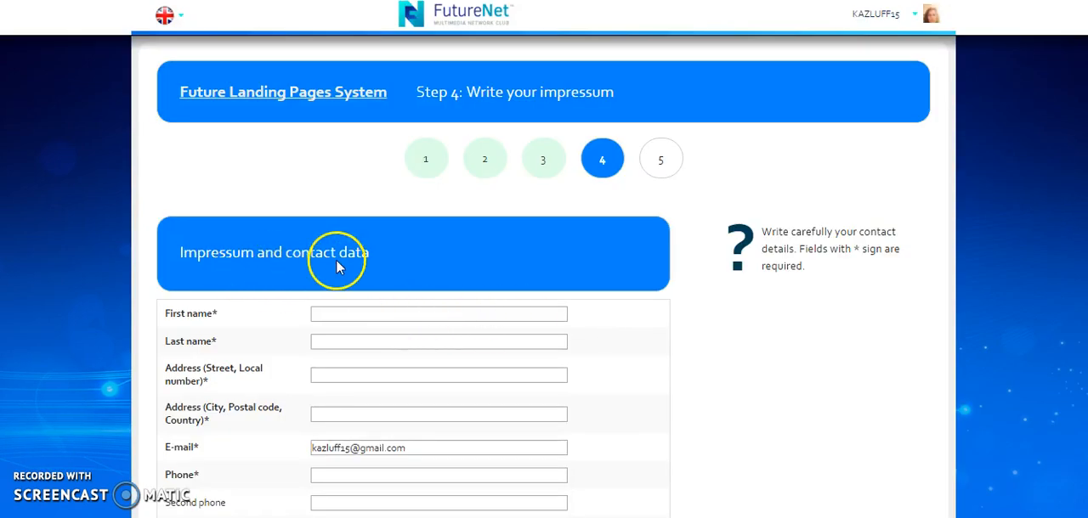
mouse_move(401, 340)
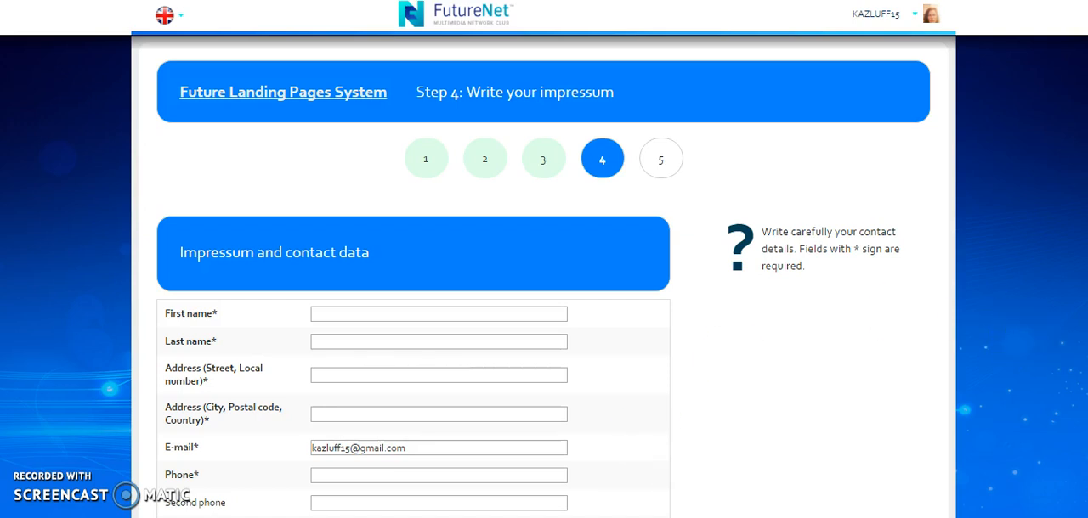
Fill the impressum contact fields via autofill for 'karen' and submit, getting an empty-city error
scroll(down, 3)
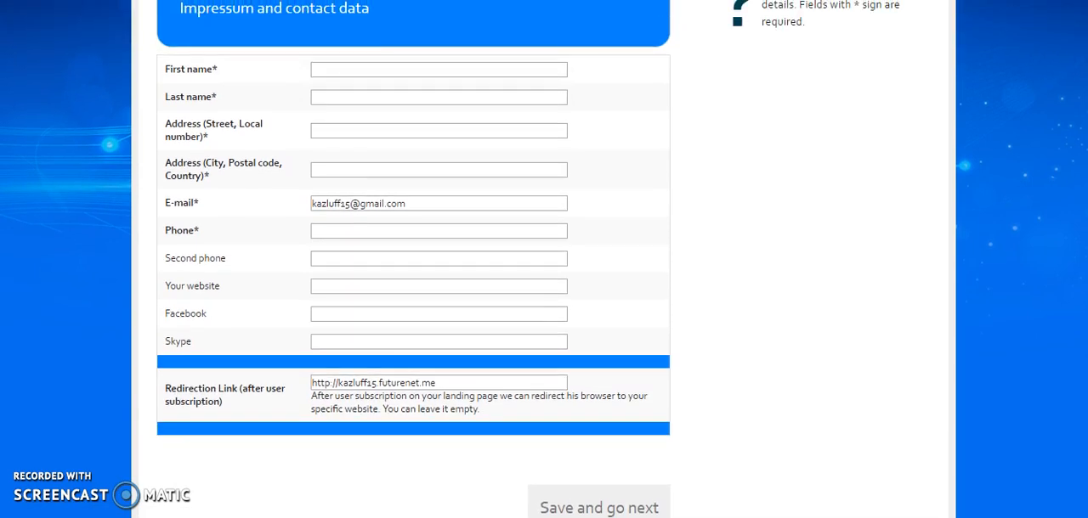
scroll(down, 3)
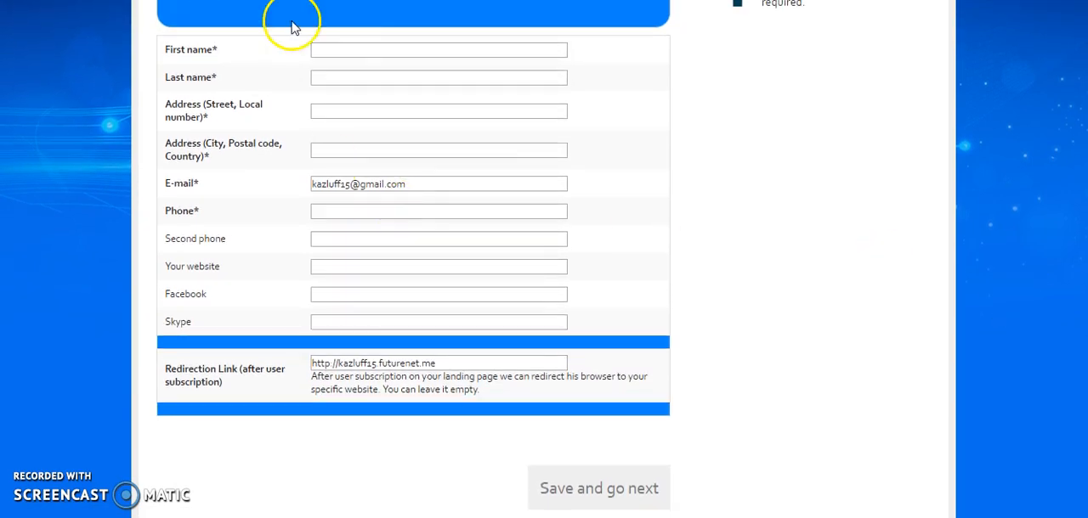
click(438, 49)
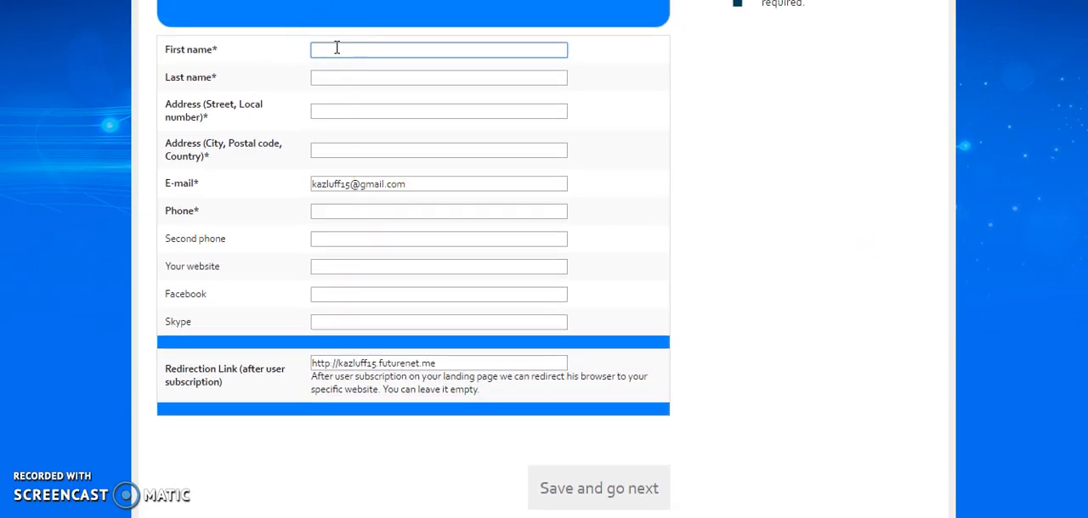
text(karen)
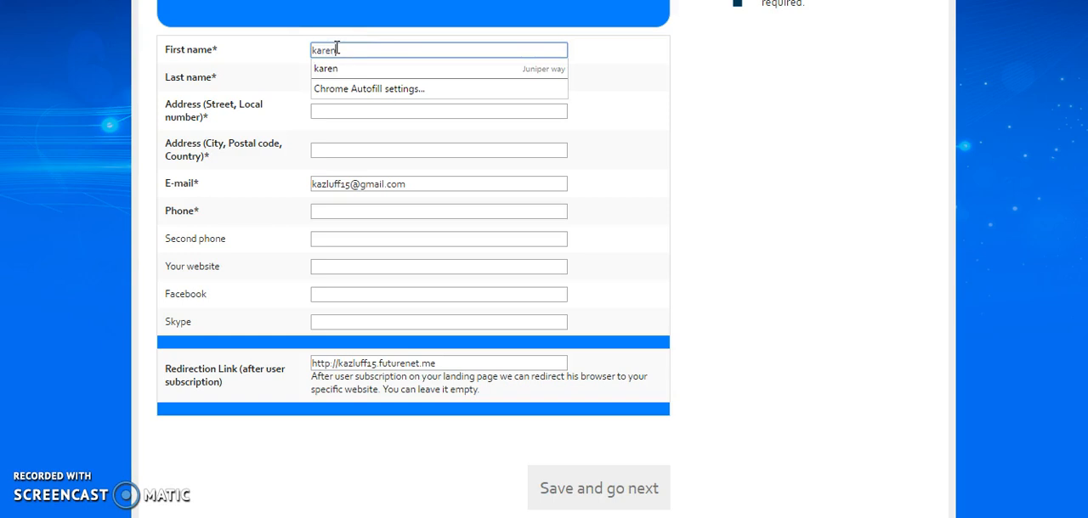
click(324, 68)
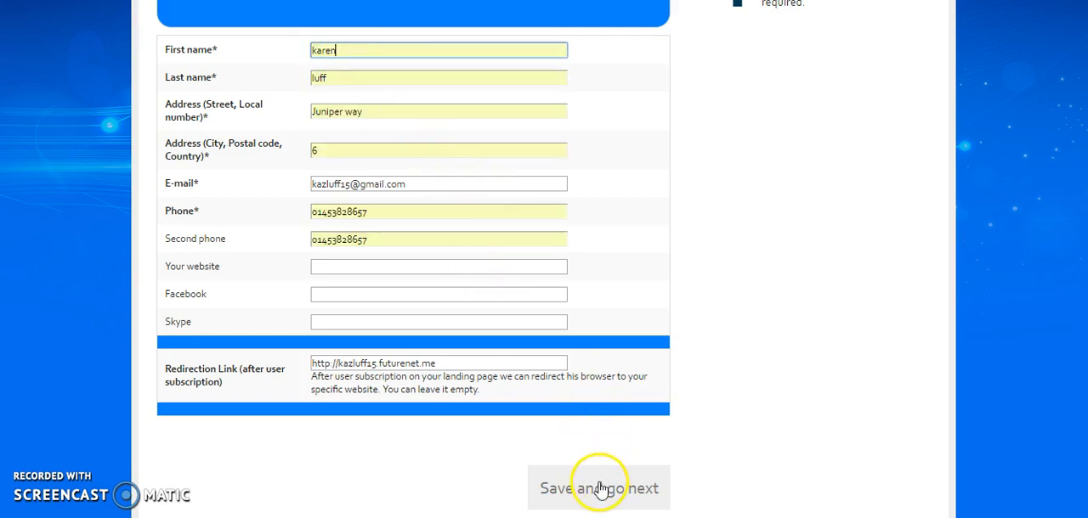
click(599, 488)
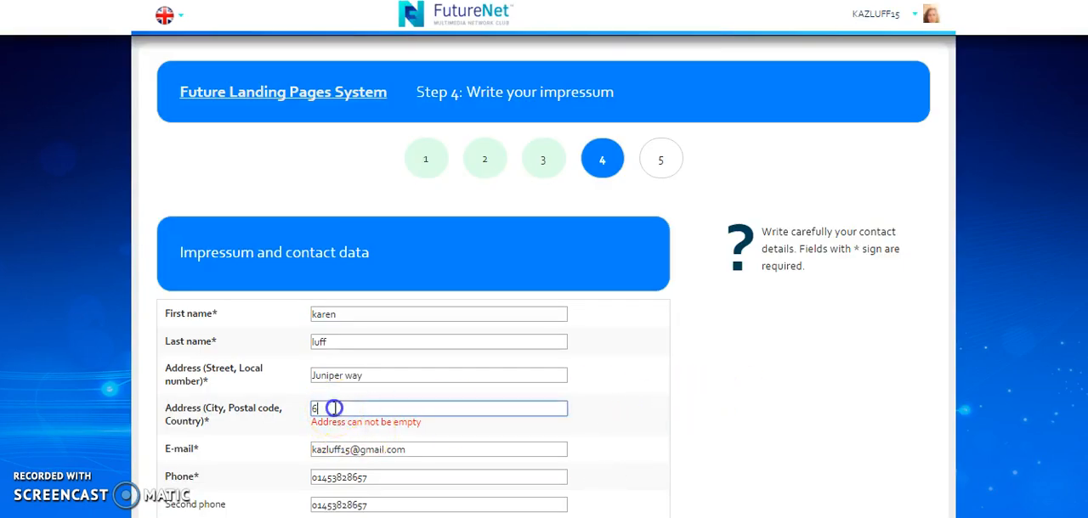
text(a Juniper)
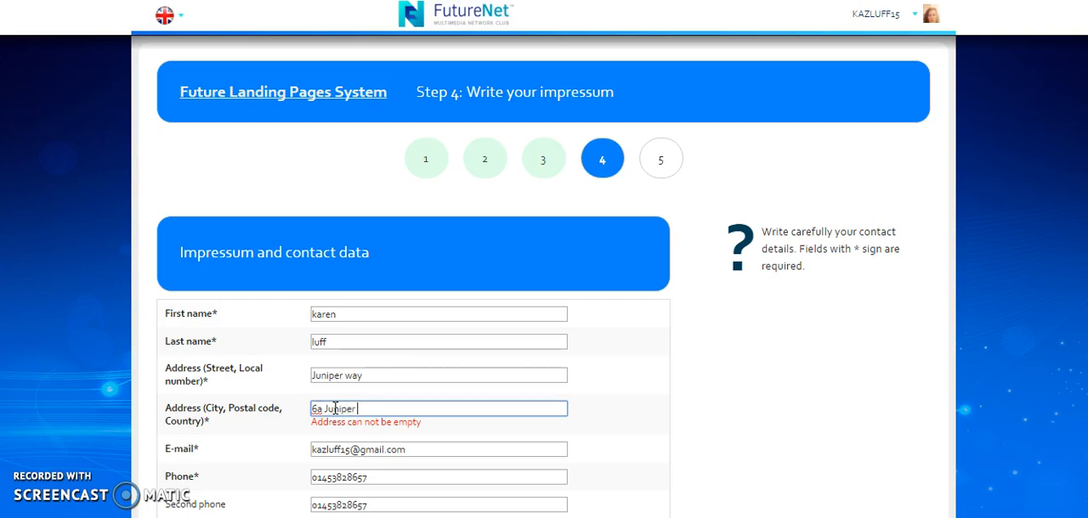
text(way)
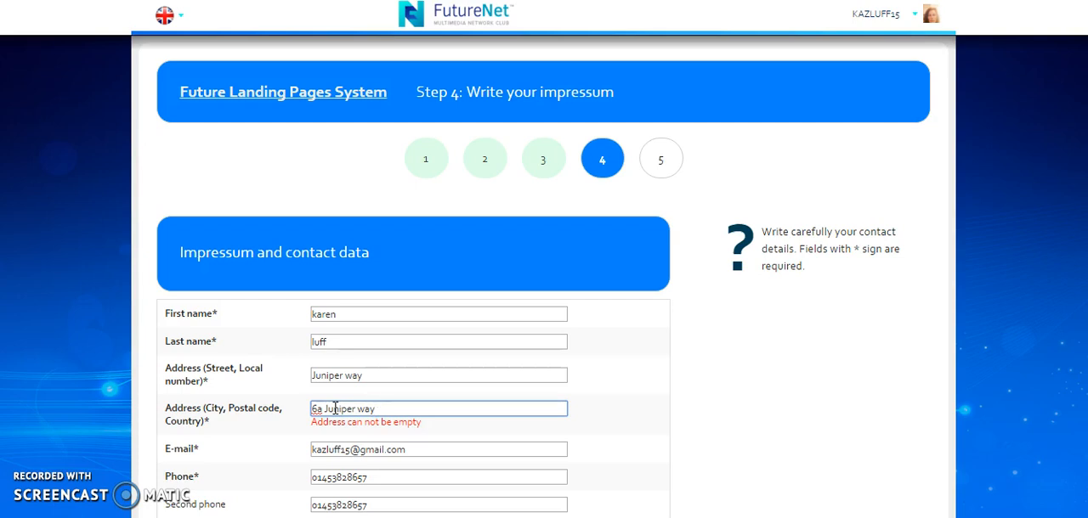
text(, stonehouse,)
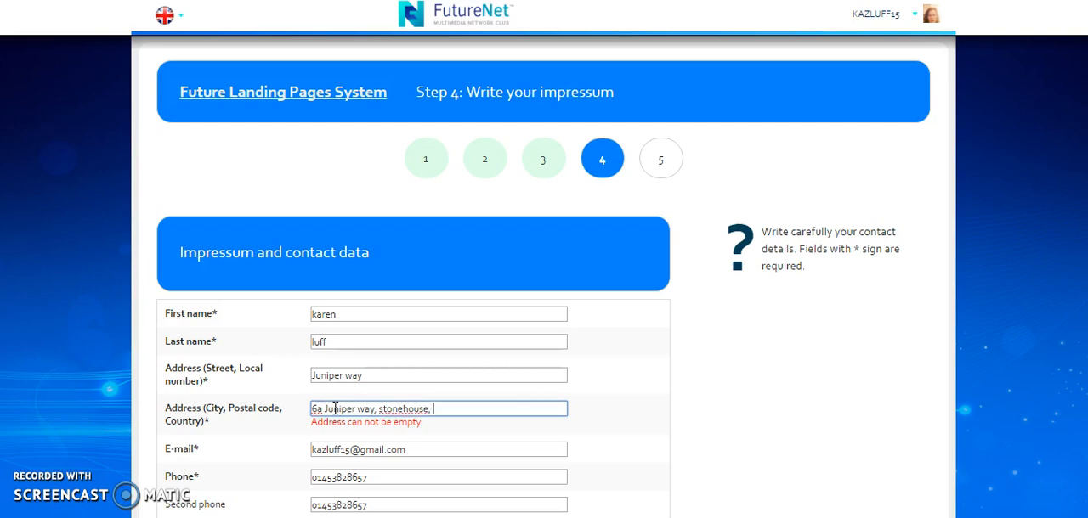
text(glos)
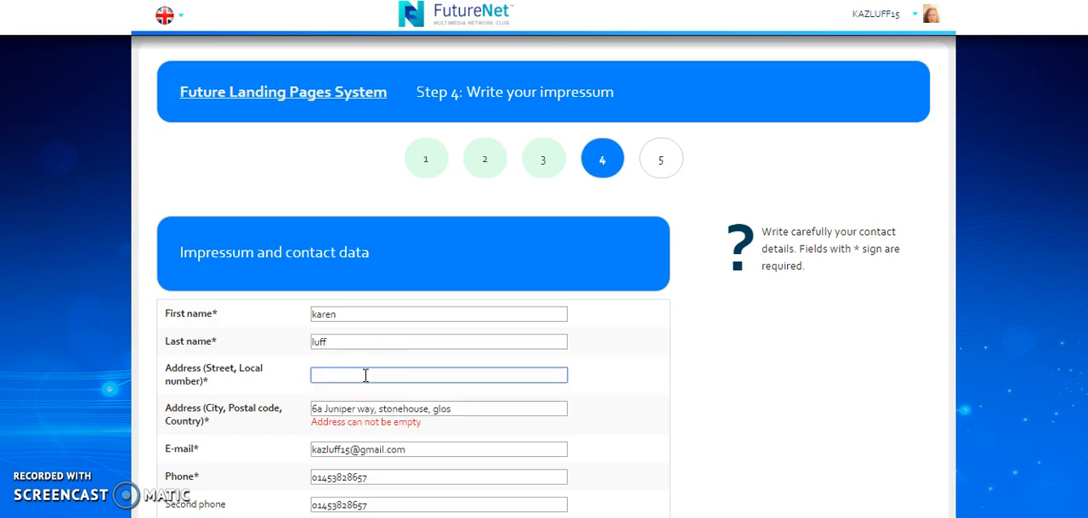
text(6a)
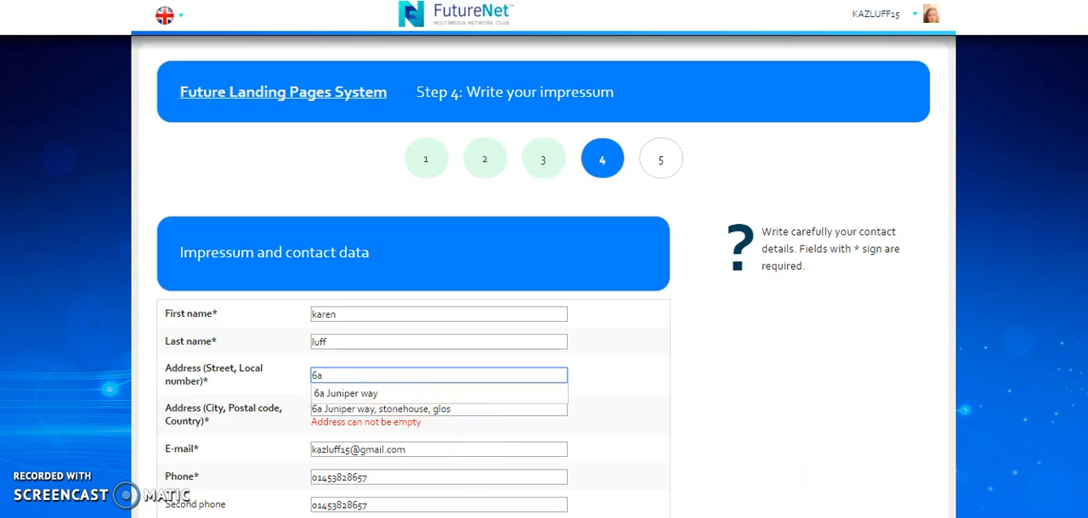
scroll(down, 3)
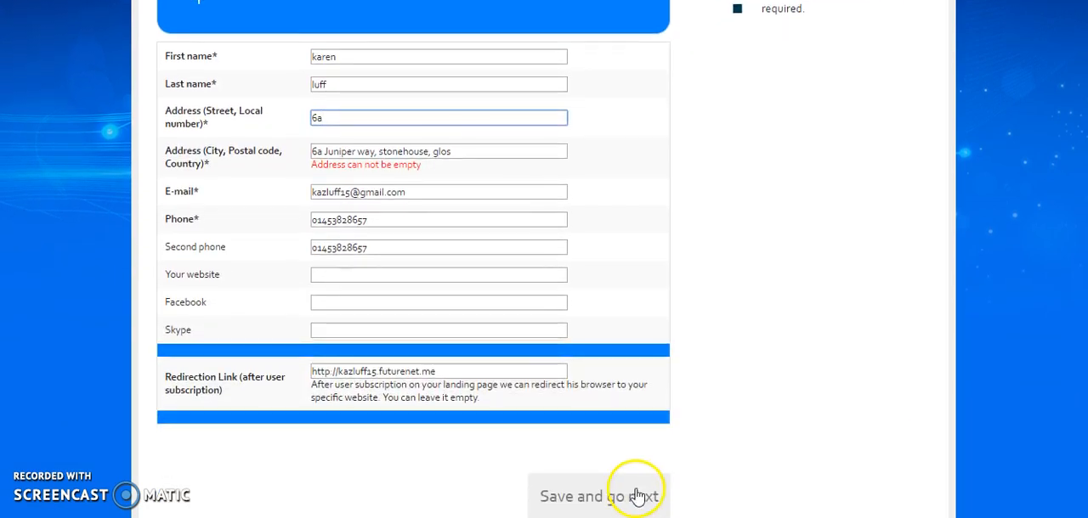
click(598, 497)
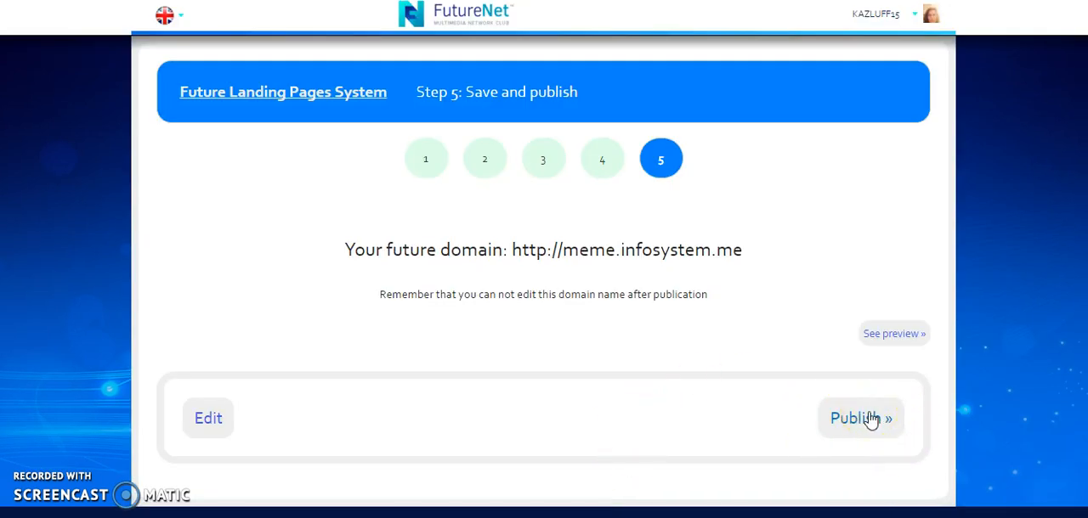
Publish the meme landing page at meme.infosystem.me, active until 2016-05-22
click(861, 418)
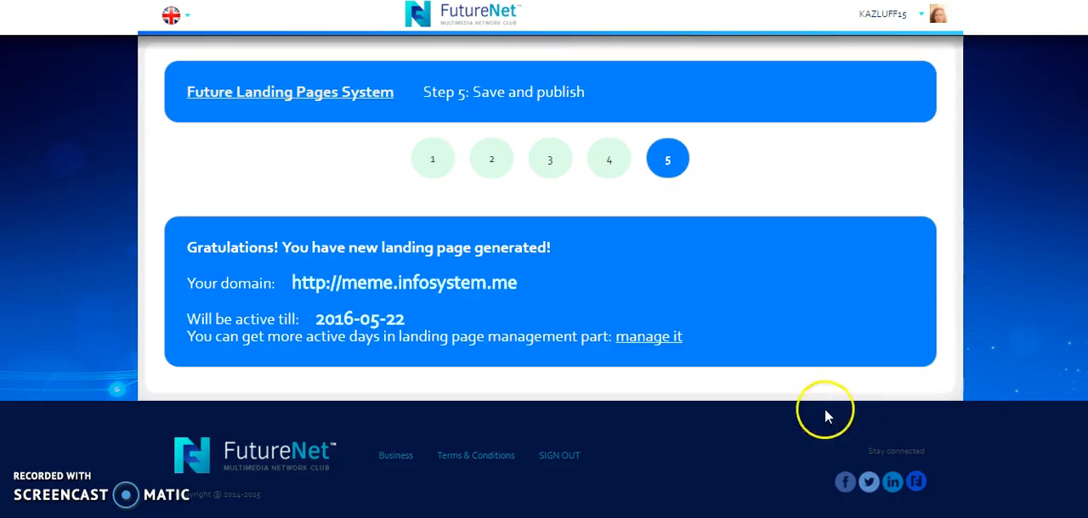
mouse_move(746, 424)
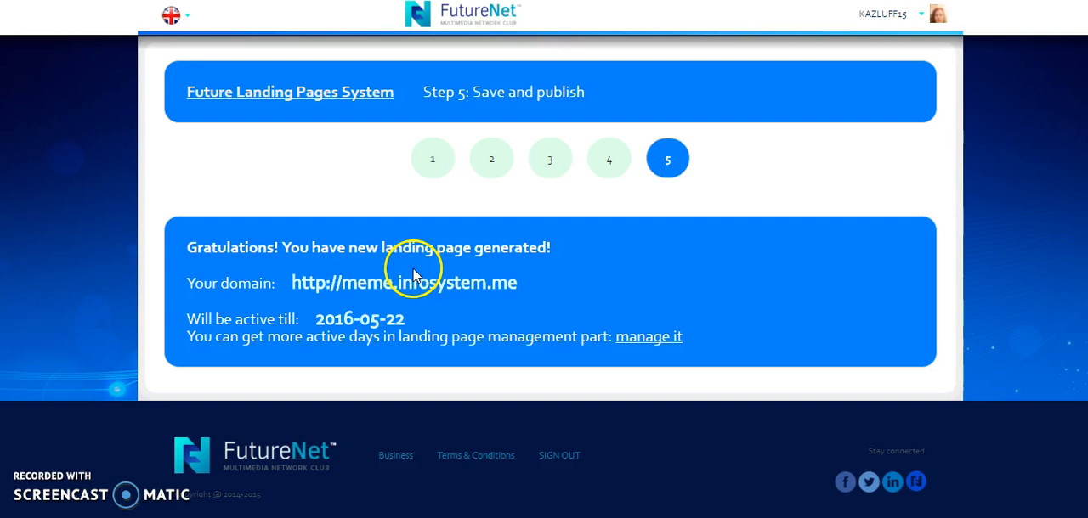
mouse_move(442, 227)
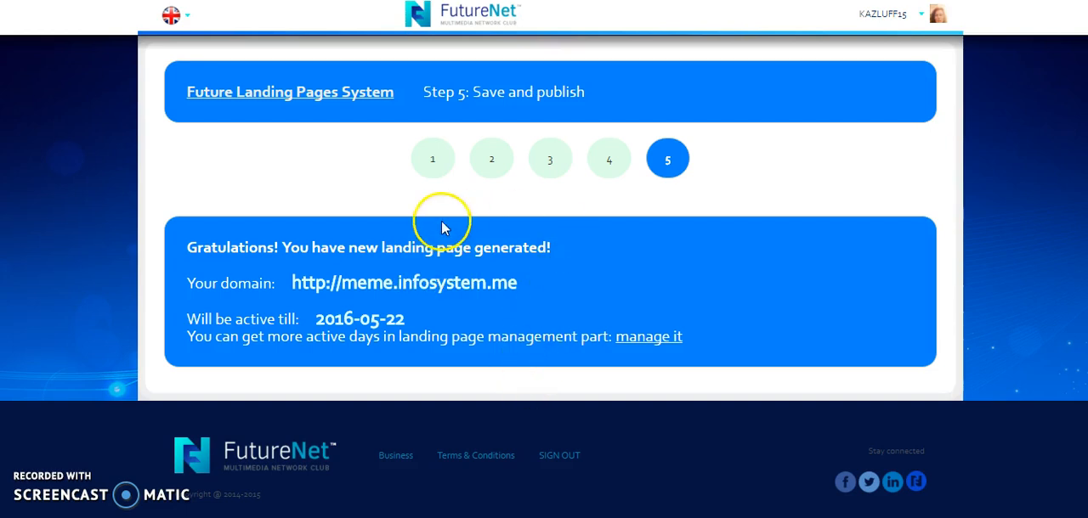
mouse_move(298, 100)
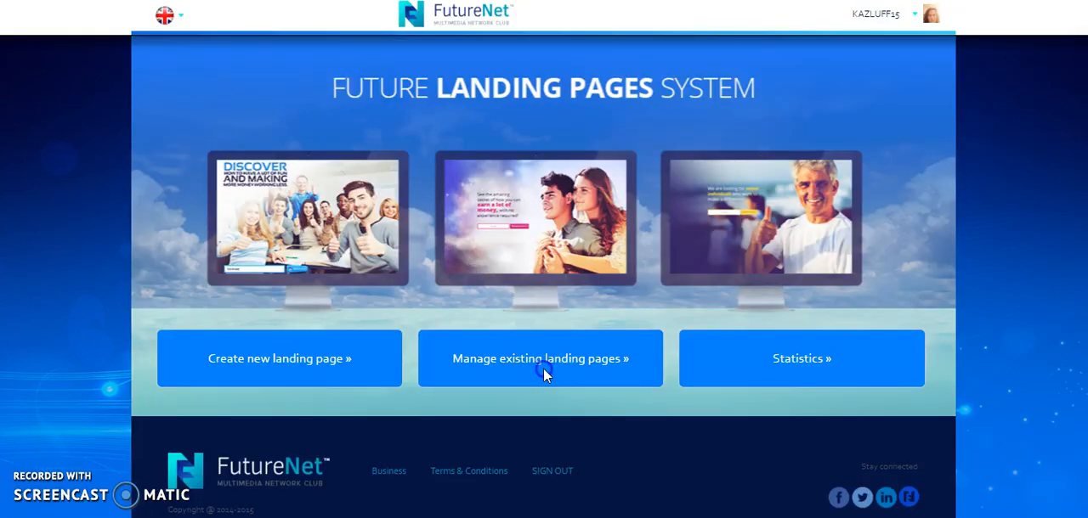
Delete the meme.infosystem.me landing page from the generated pages list and confirm
click(538, 357)
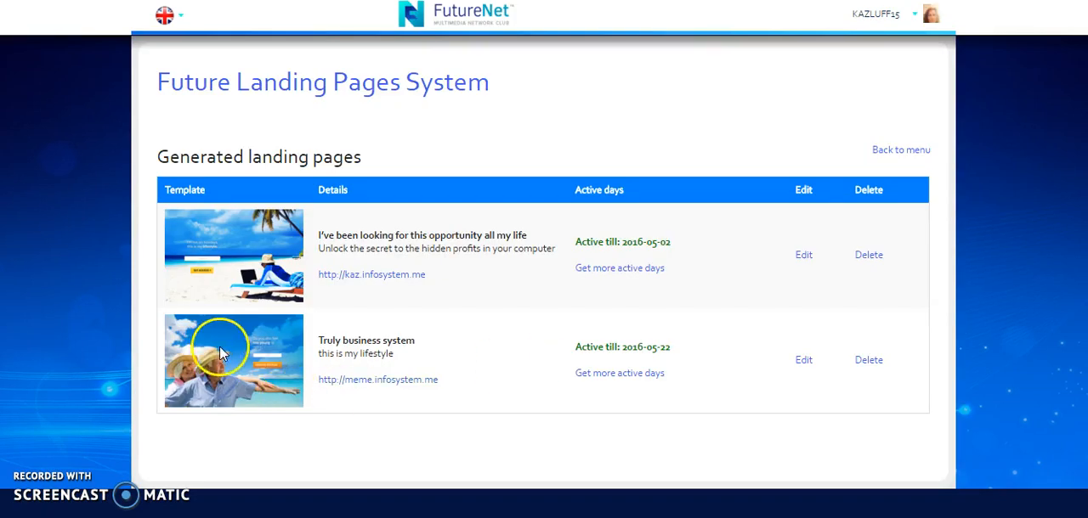
mouse_move(749, 382)
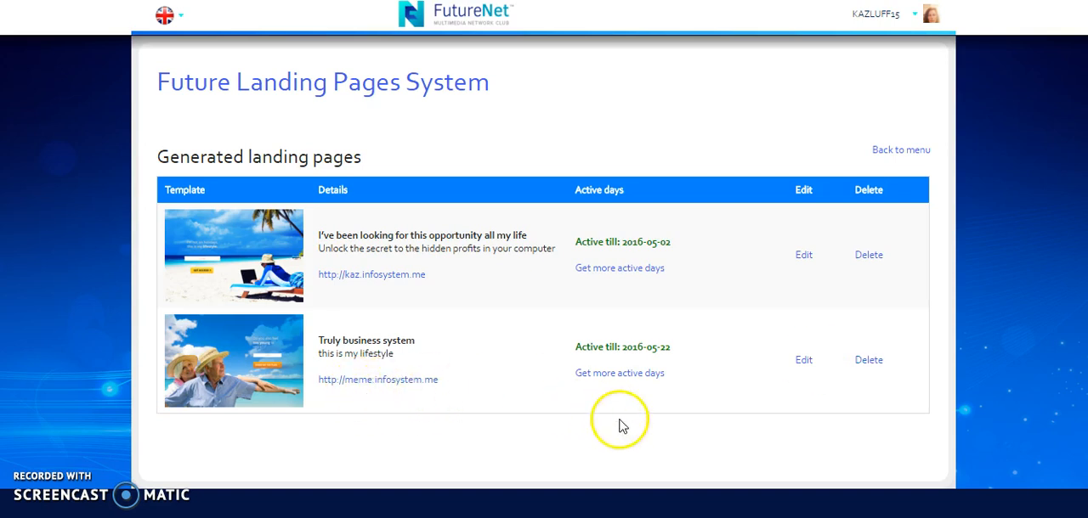
click(867, 360)
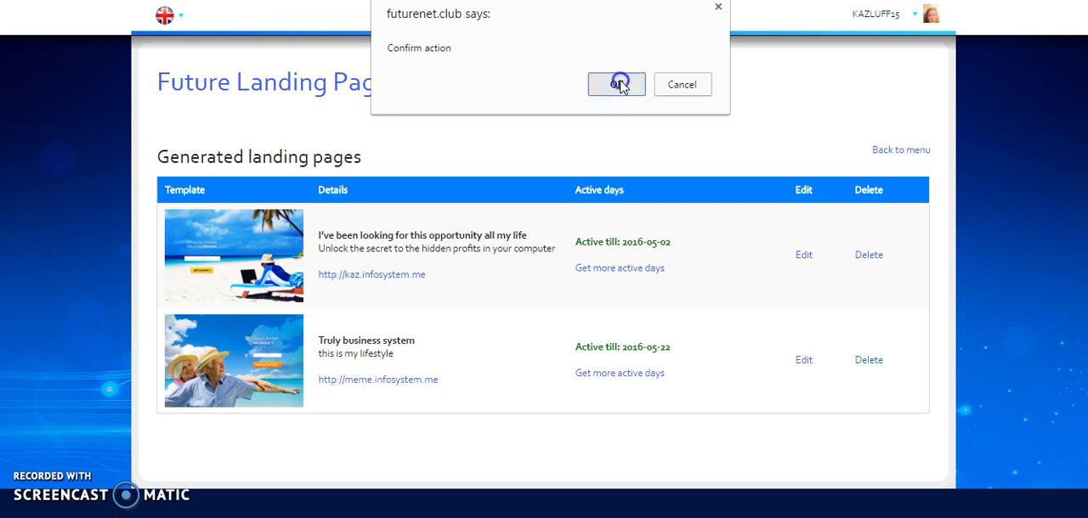
click(615, 85)
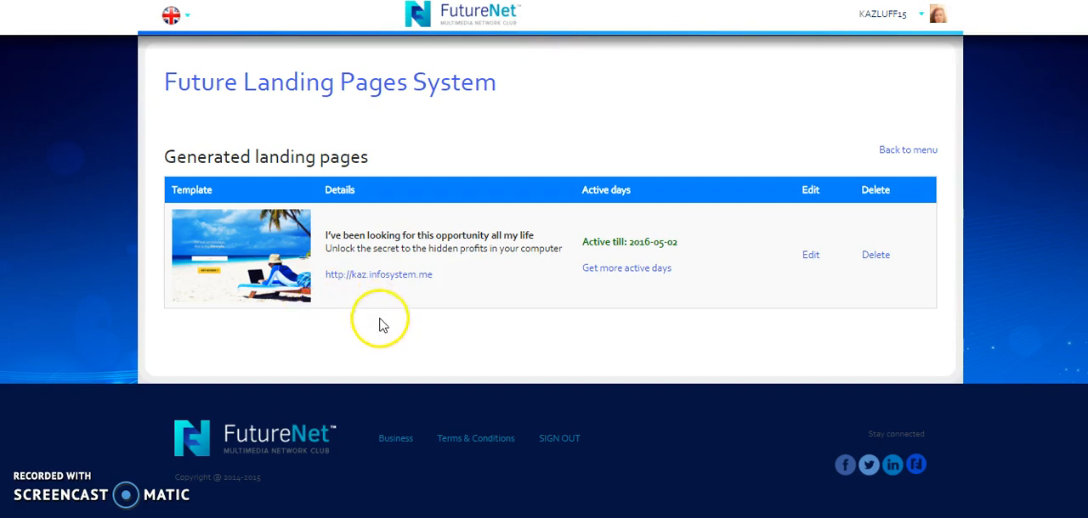
mouse_move(377, 333)
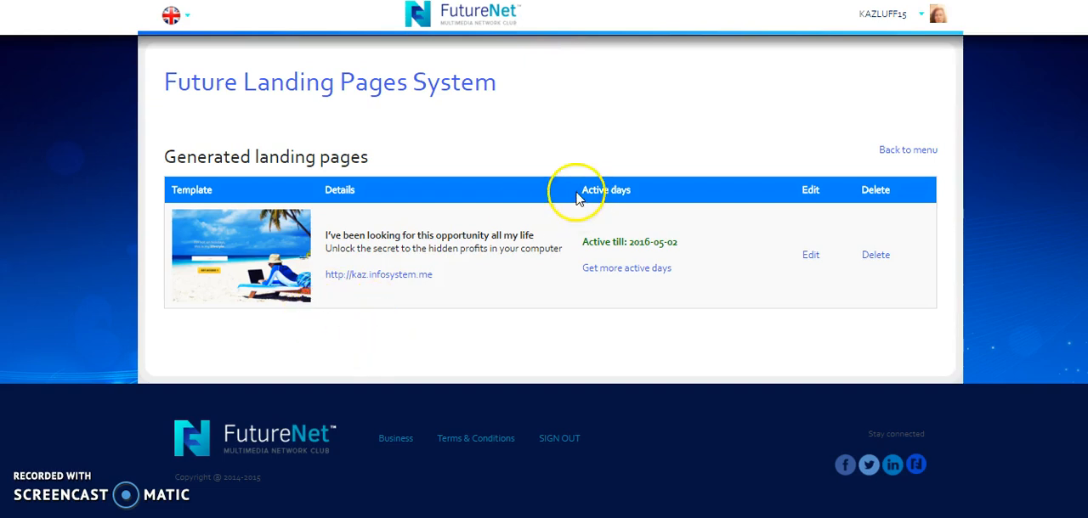
mouse_move(479, 20)
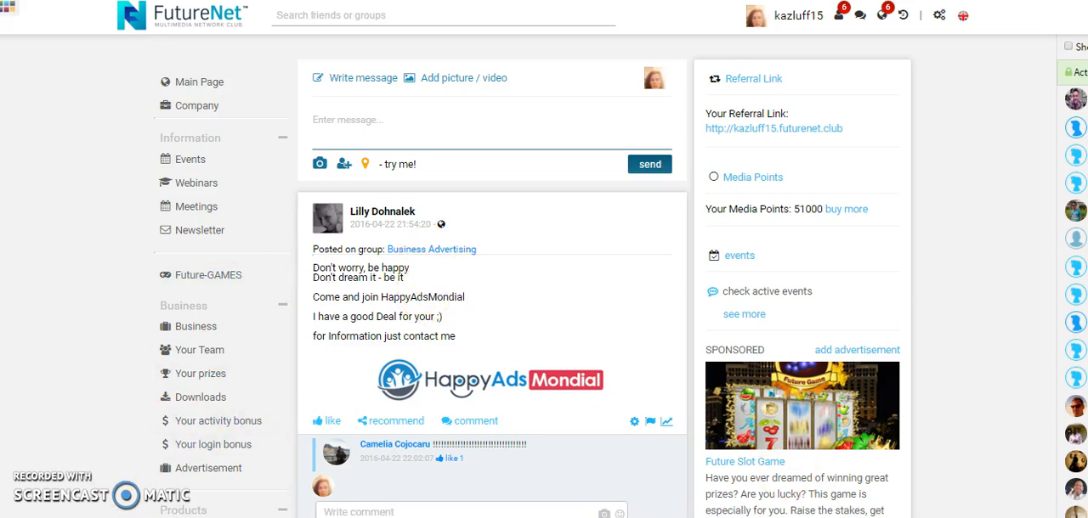
Scroll down the home feed toward the Future Landing Pages System menu
scroll(down, 3)
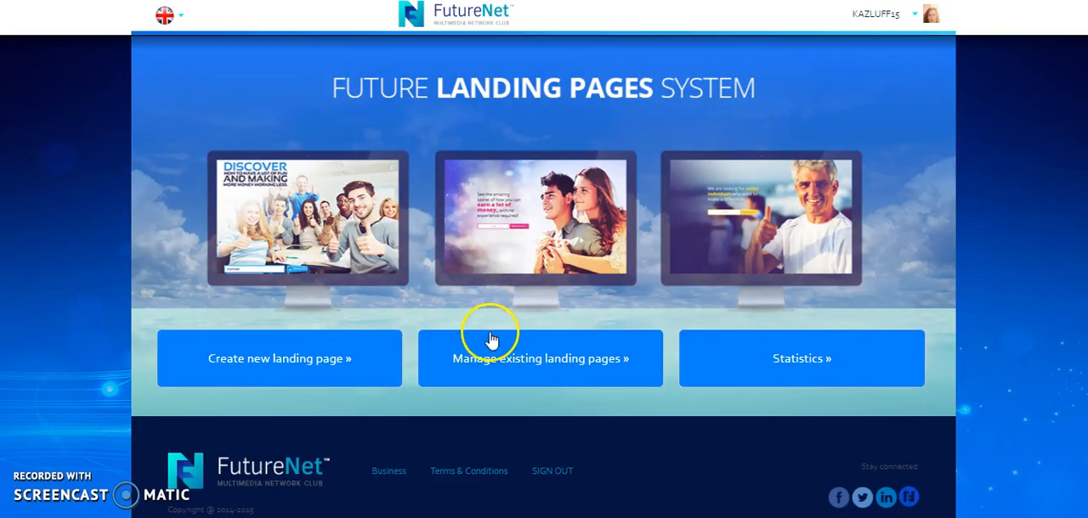
click(541, 357)
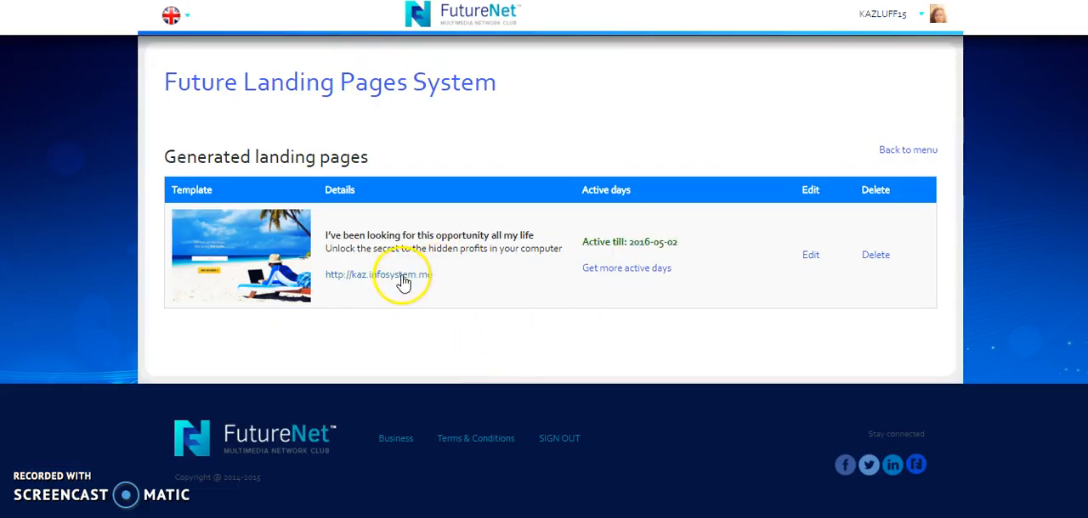
right_click(378, 276)
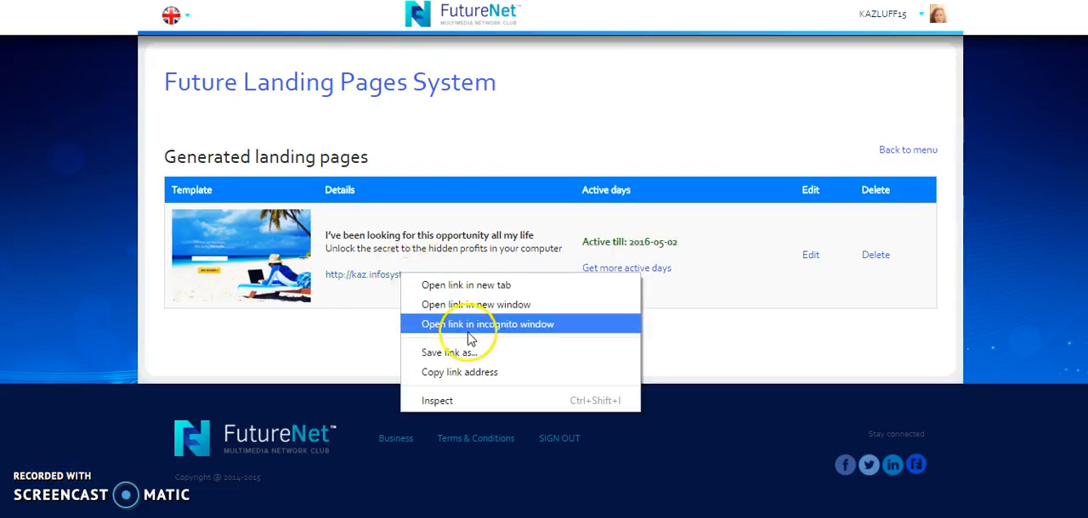
mouse_move(459, 373)
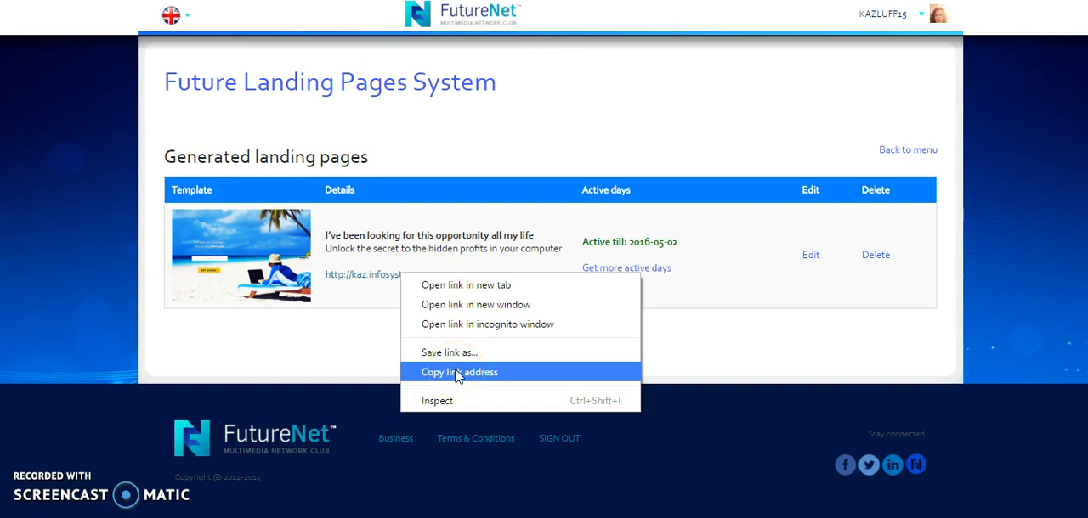
click(459, 373)
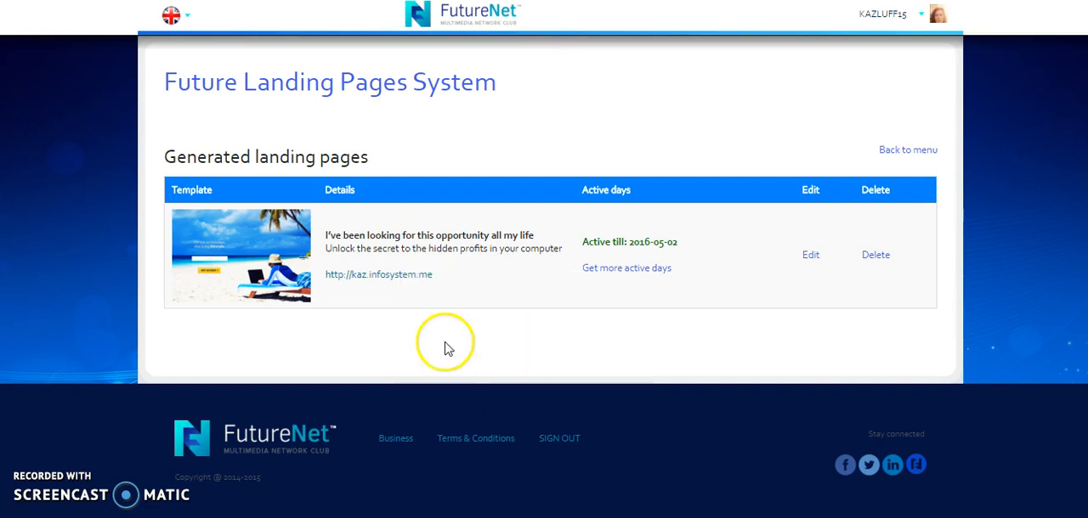
mouse_move(431, 365)
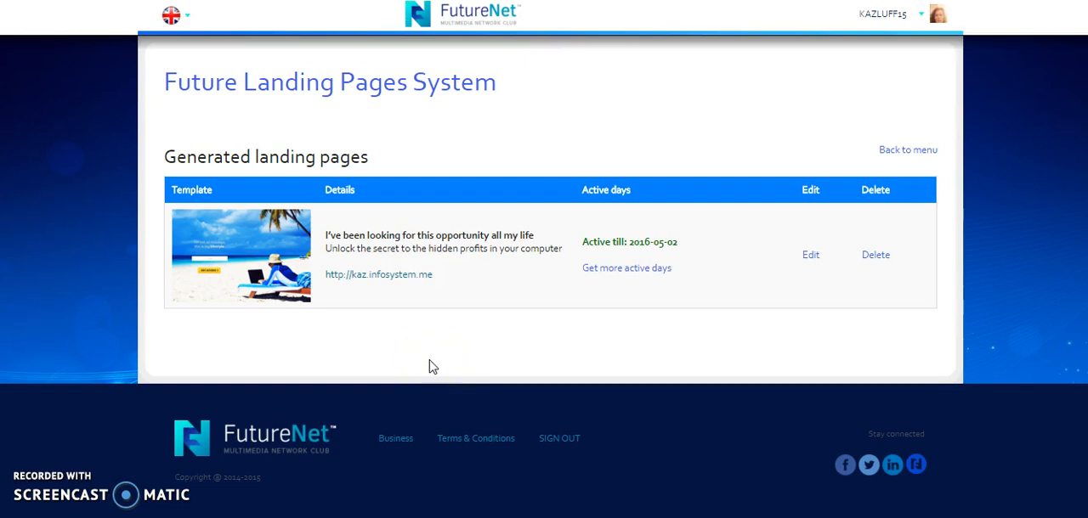